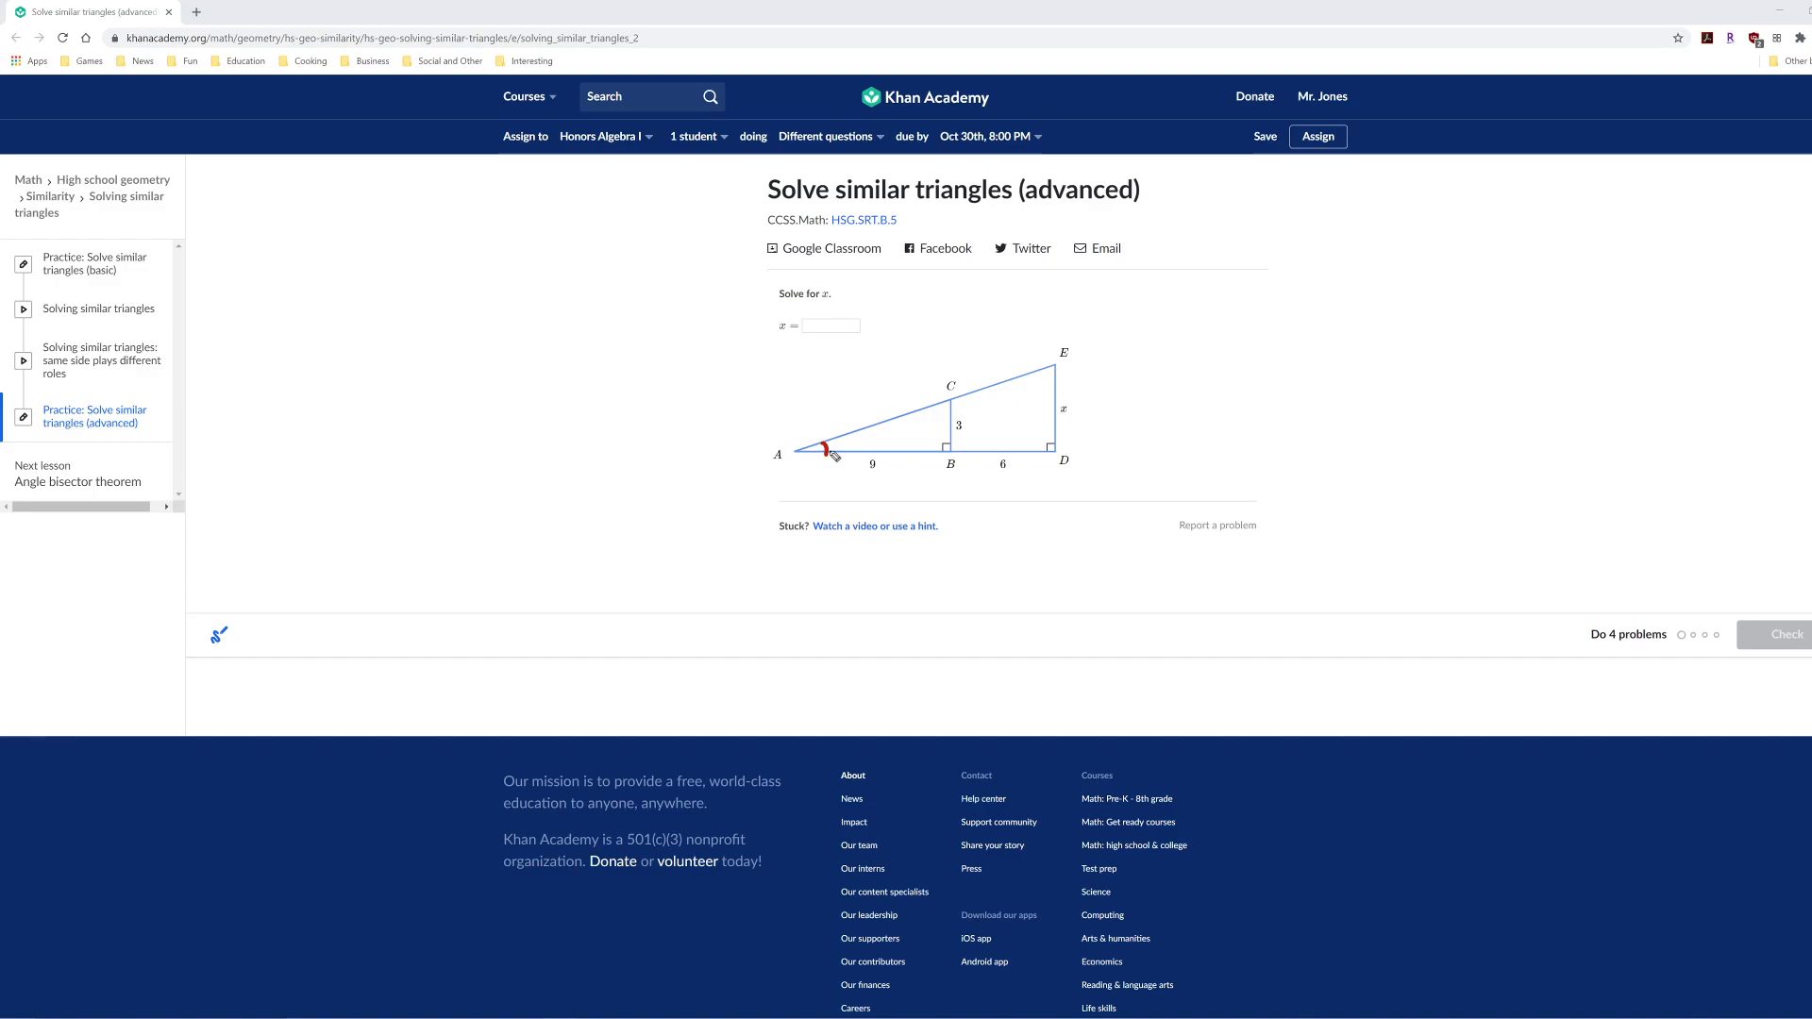
{"action": "mouse_move", "coordinate": [916, 503]}
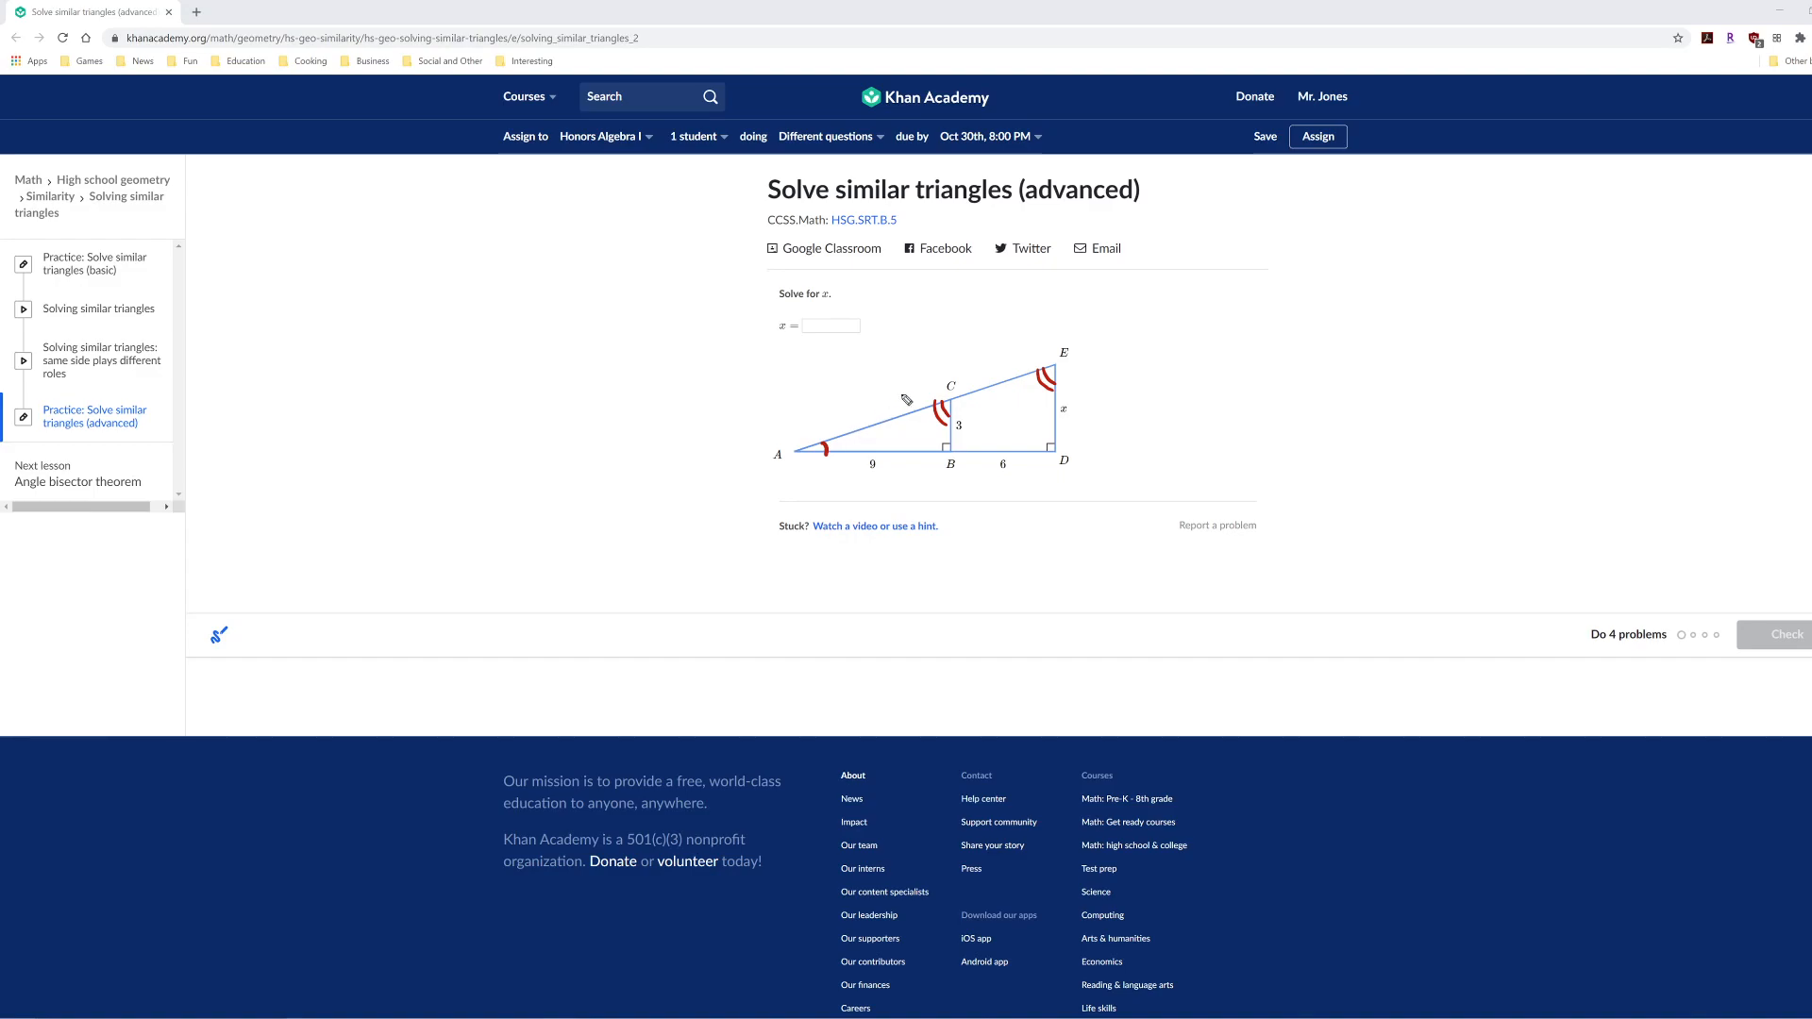
{"action": "mouse_move", "coordinate": [1211, 404]}
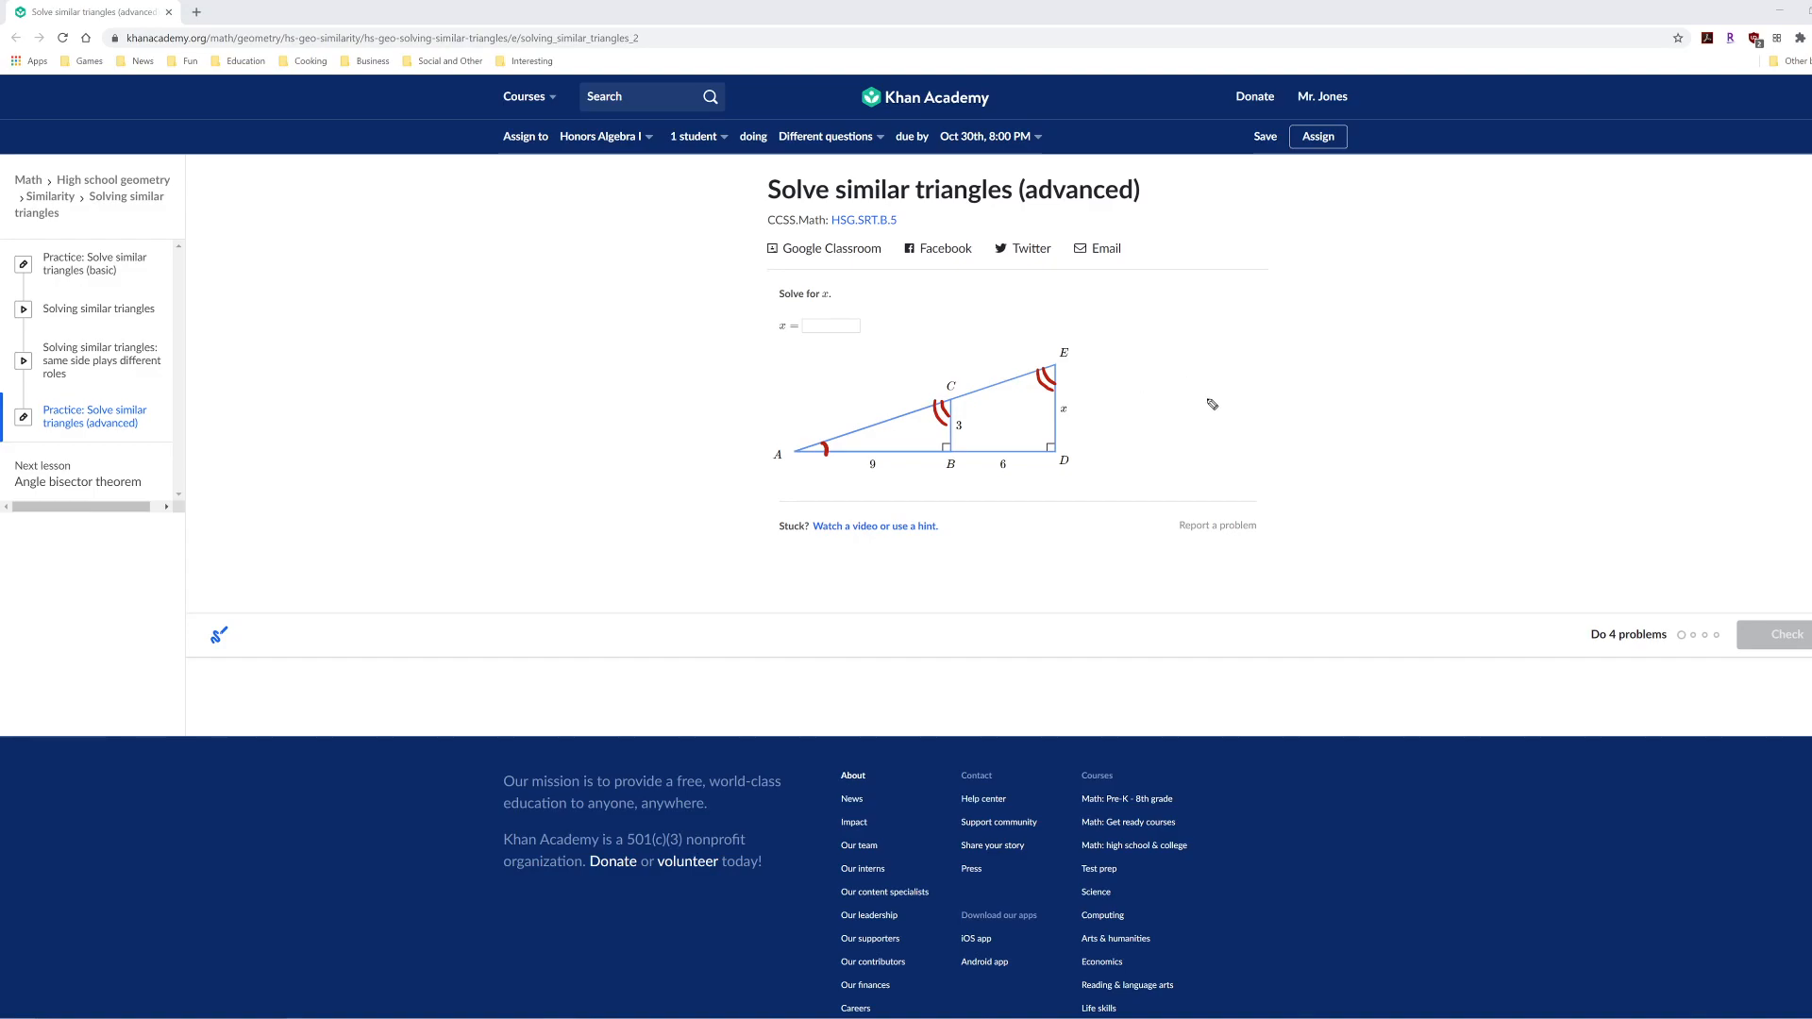
- Sketch the small triangle (9 and 3) and the larger triangle (15 and x) separately
{"action": "left_click_drag", "start_coordinate": [1220, 380], "coordinate": [1133, 439]}
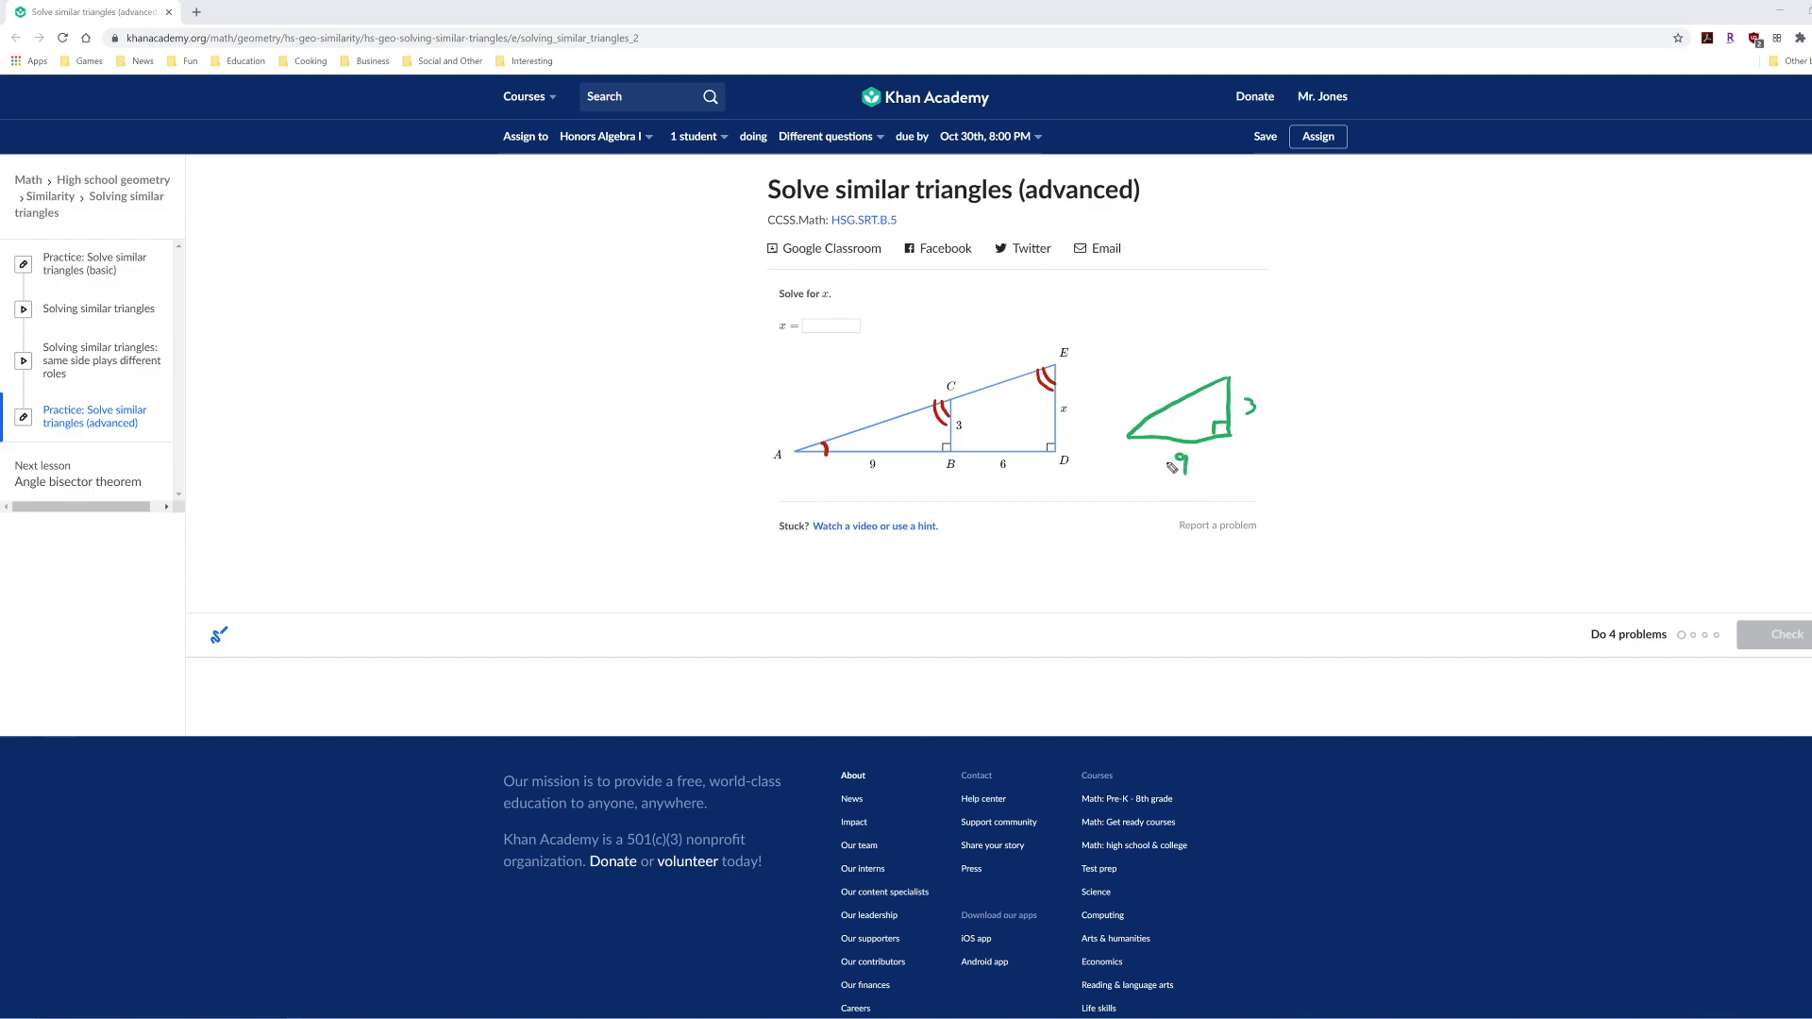
{"action": "mouse_move", "coordinate": [960, 466]}
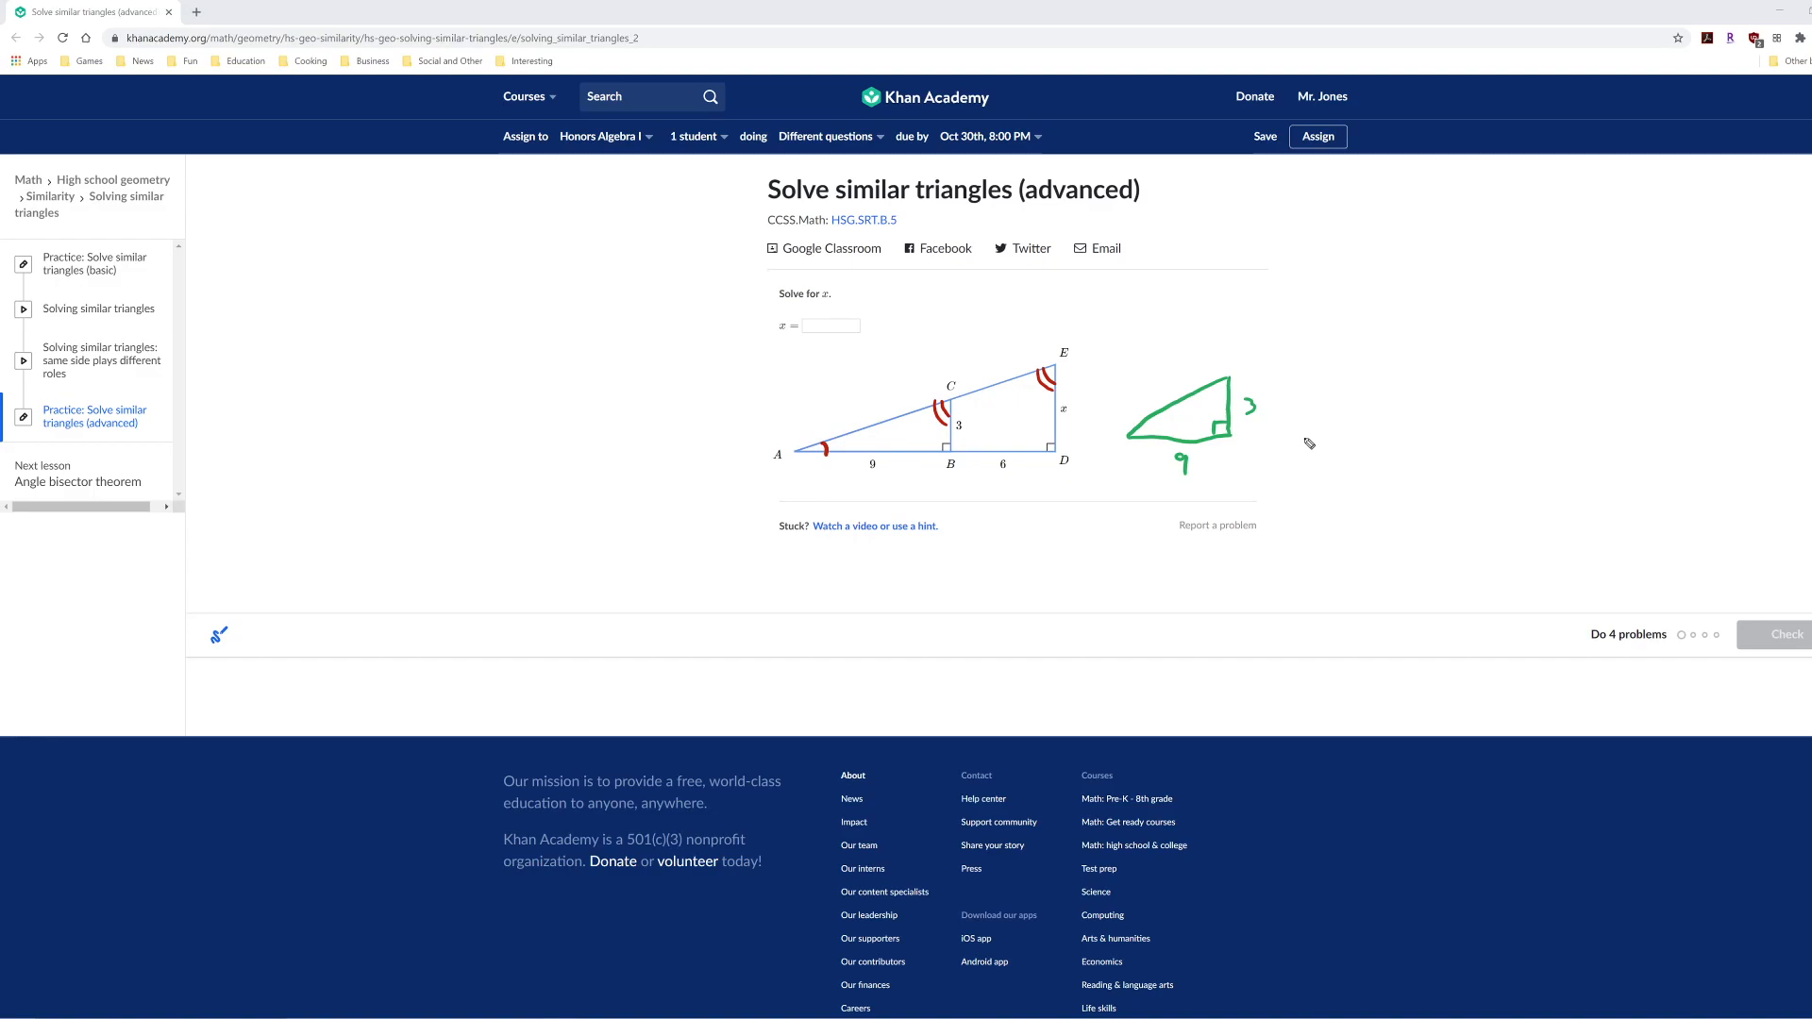
{"action": "left_click_drag", "start_coordinate": [1306, 442], "coordinate": [1493, 352]}
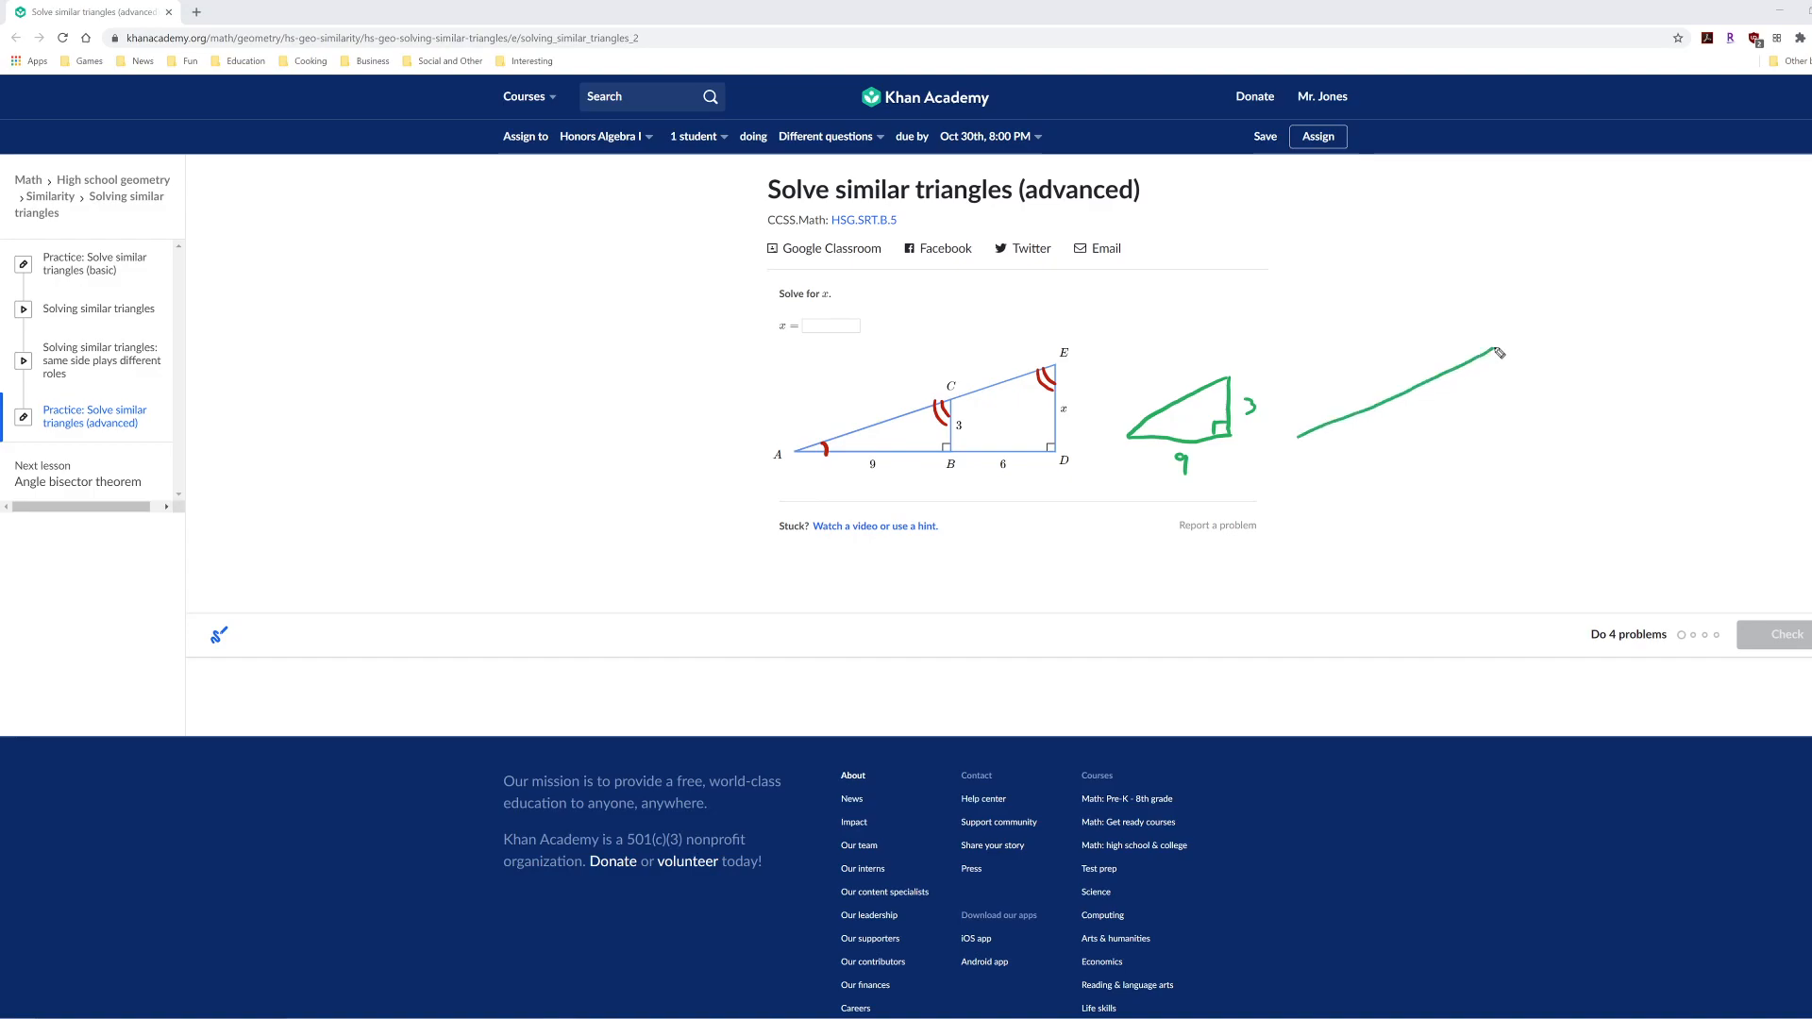
{"action": "left_click_drag", "start_coordinate": [1494, 352], "coordinate": [1361, 449]}
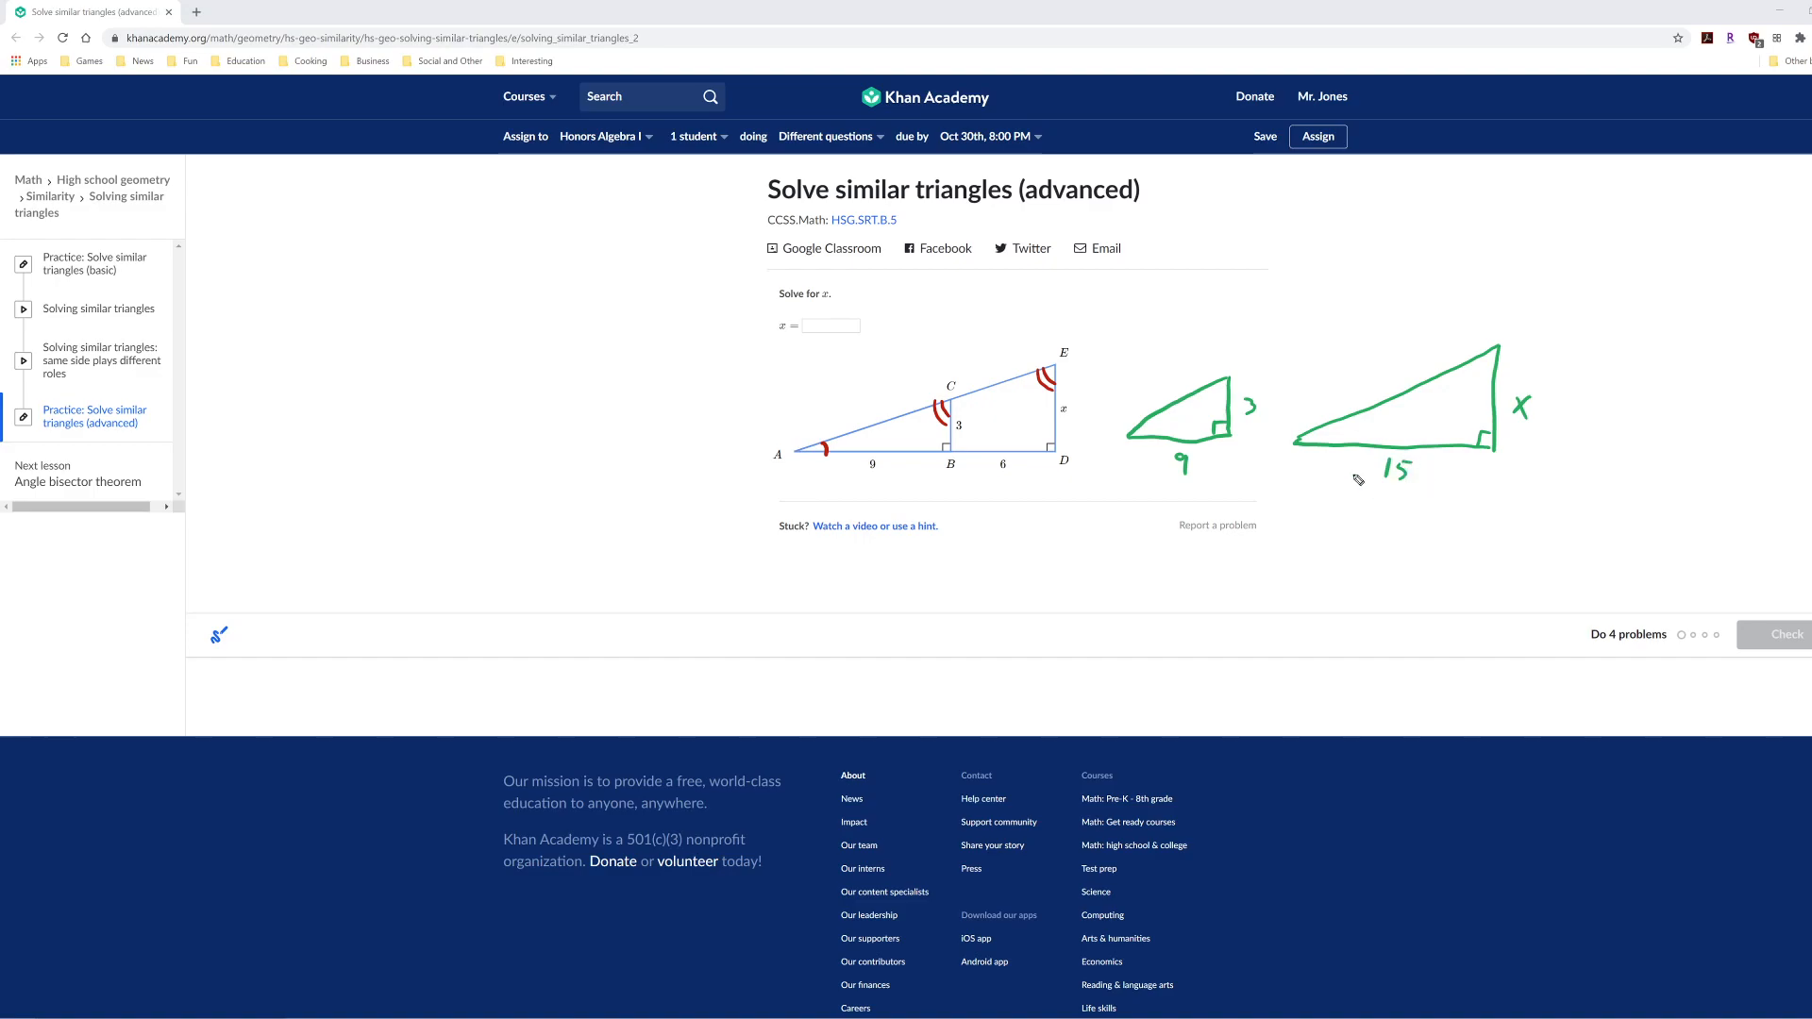
{"action": "mouse_move", "coordinate": [1055, 597]}
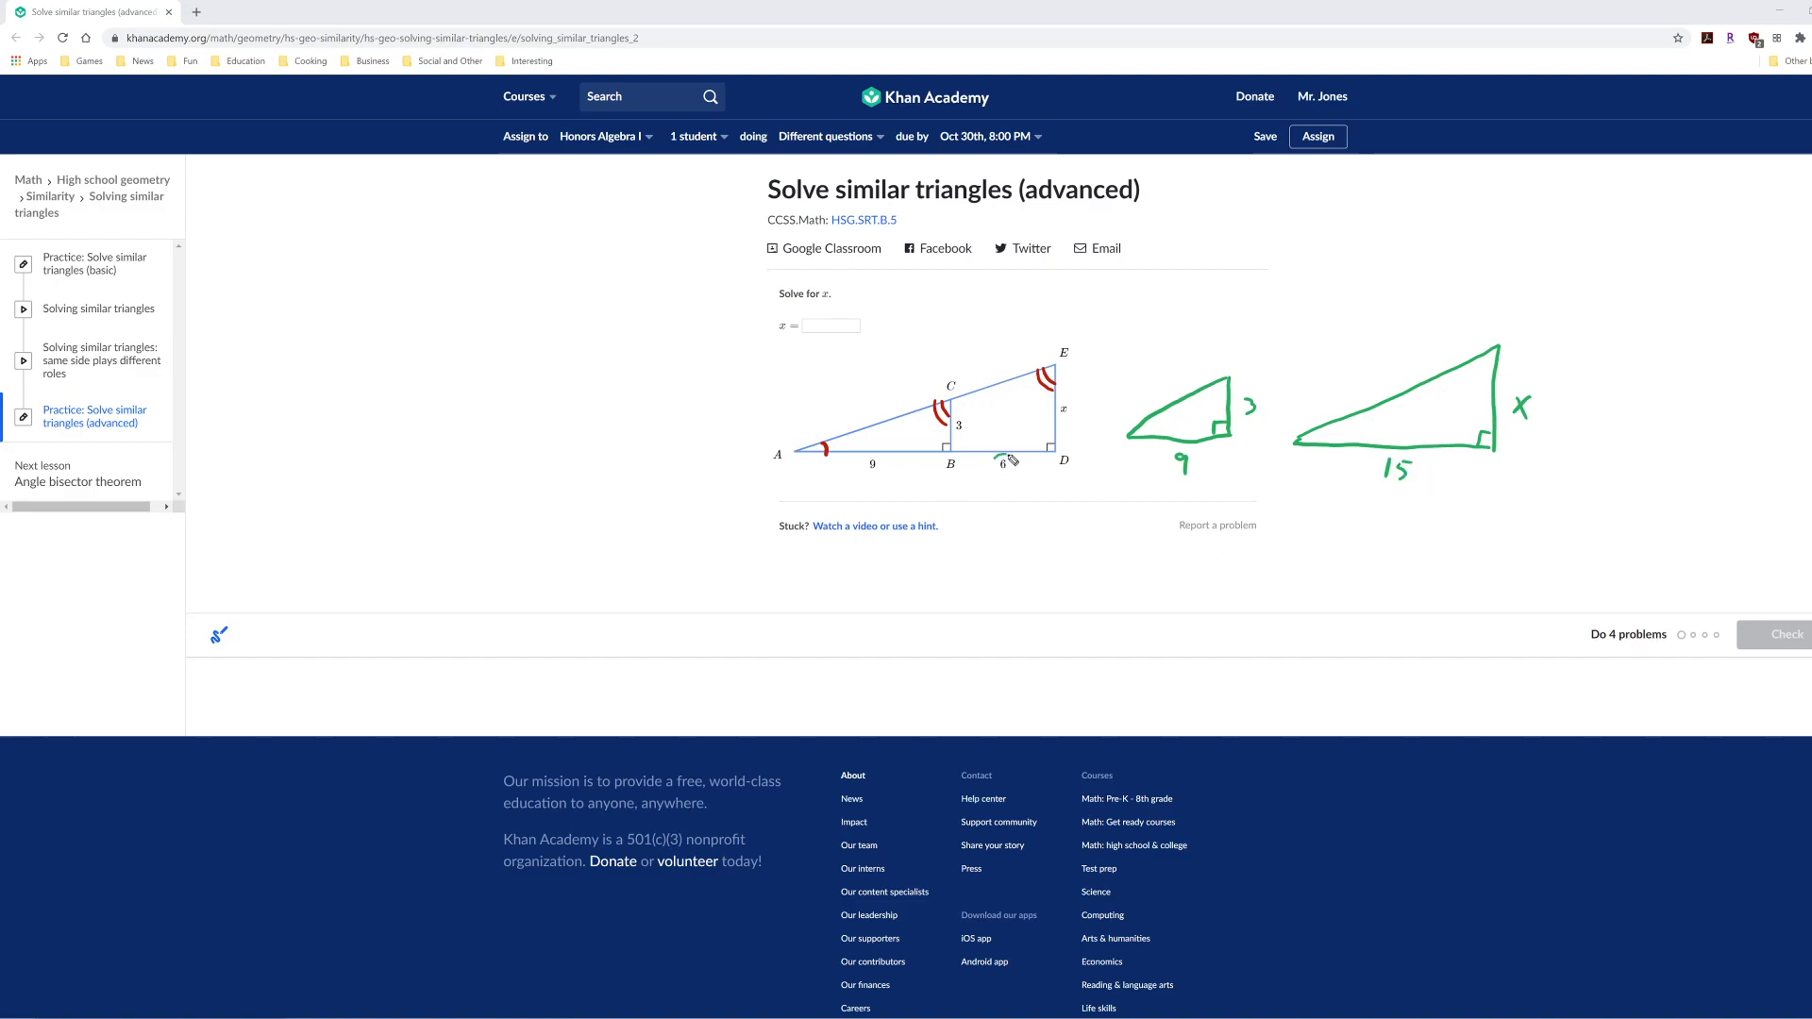
- Circle the 6 under segment BD in green
{"action": "left_click_drag", "start_coordinate": [1003, 468], "coordinate": [997, 460]}
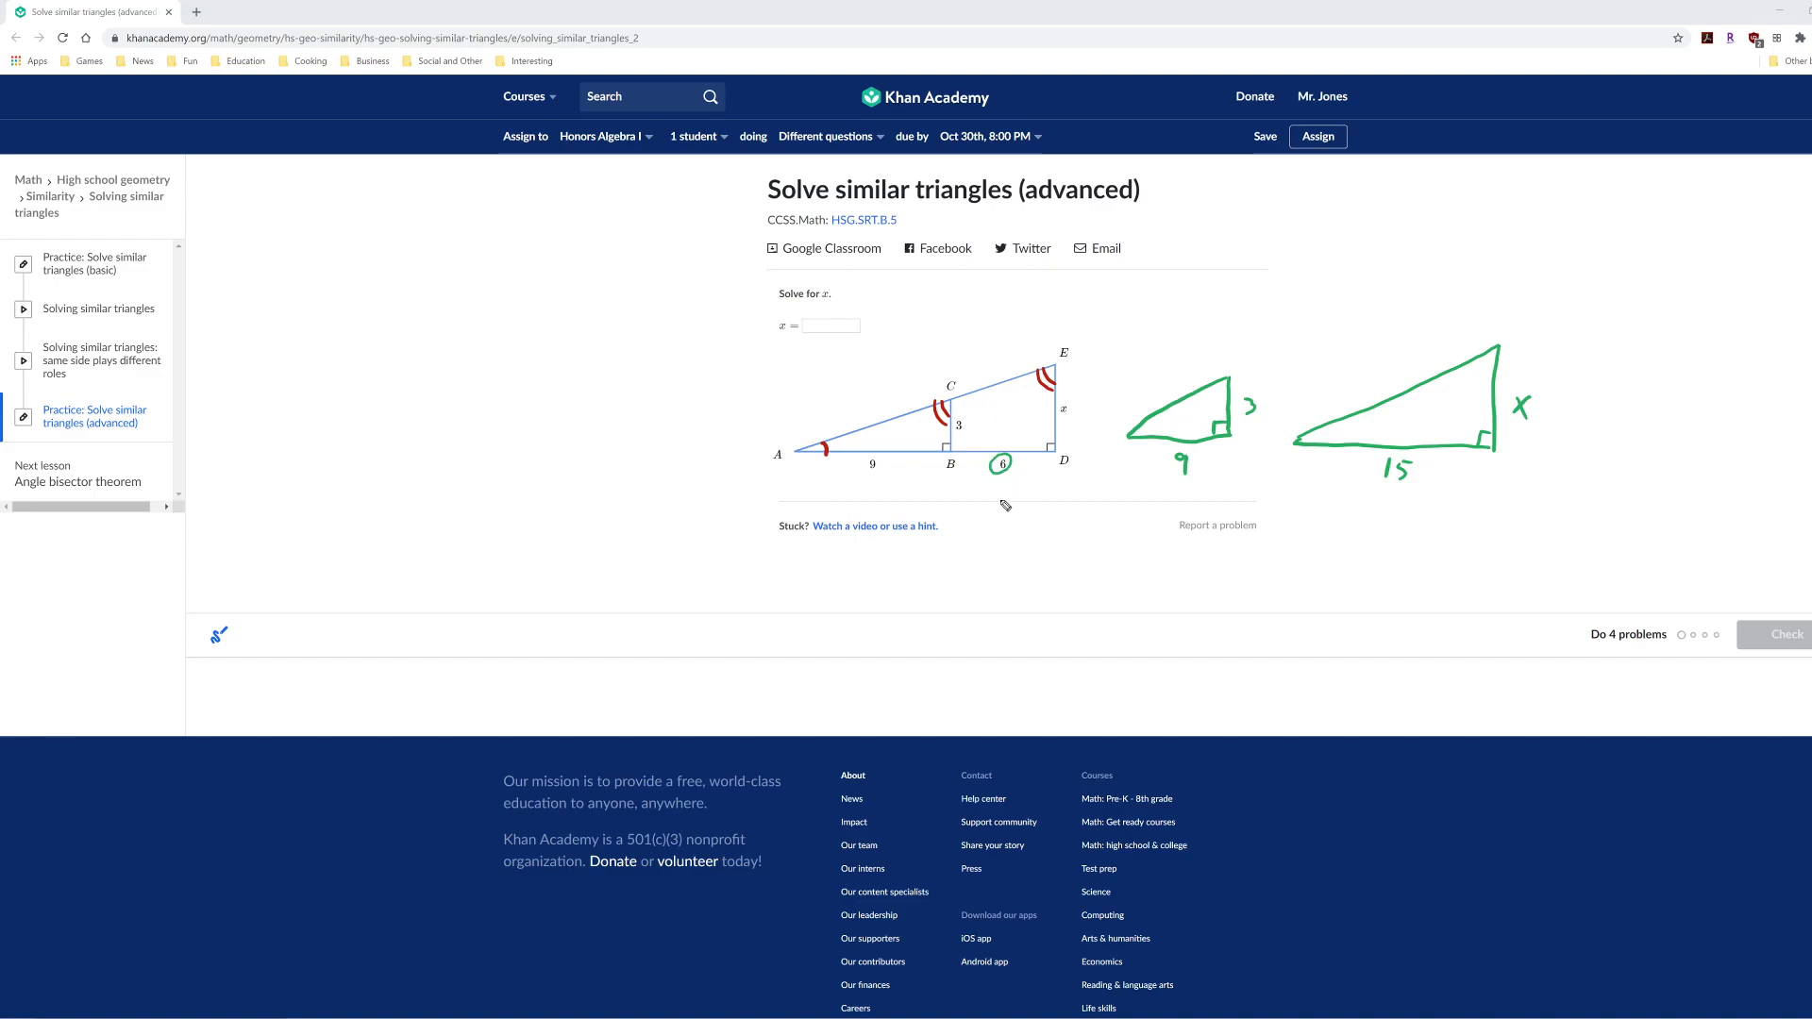
{"action": "mouse_move", "coordinate": [1010, 497]}
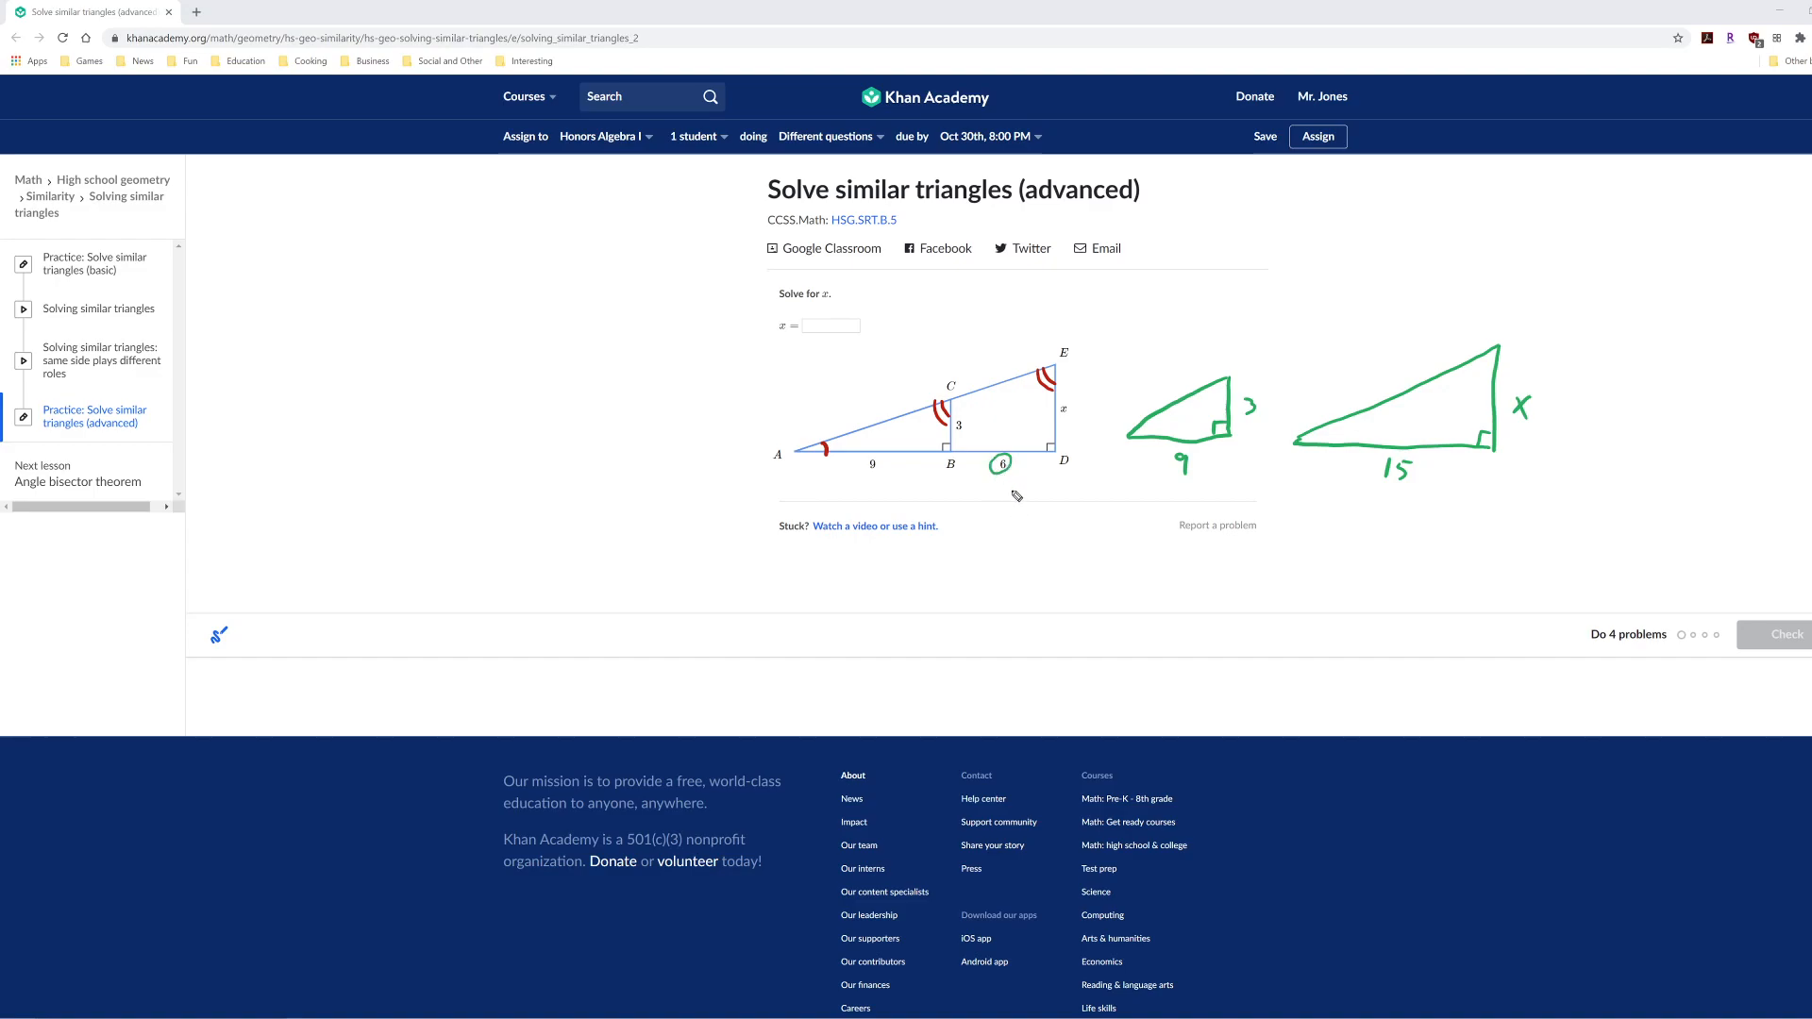
{"action": "mouse_move", "coordinate": [1421, 471]}
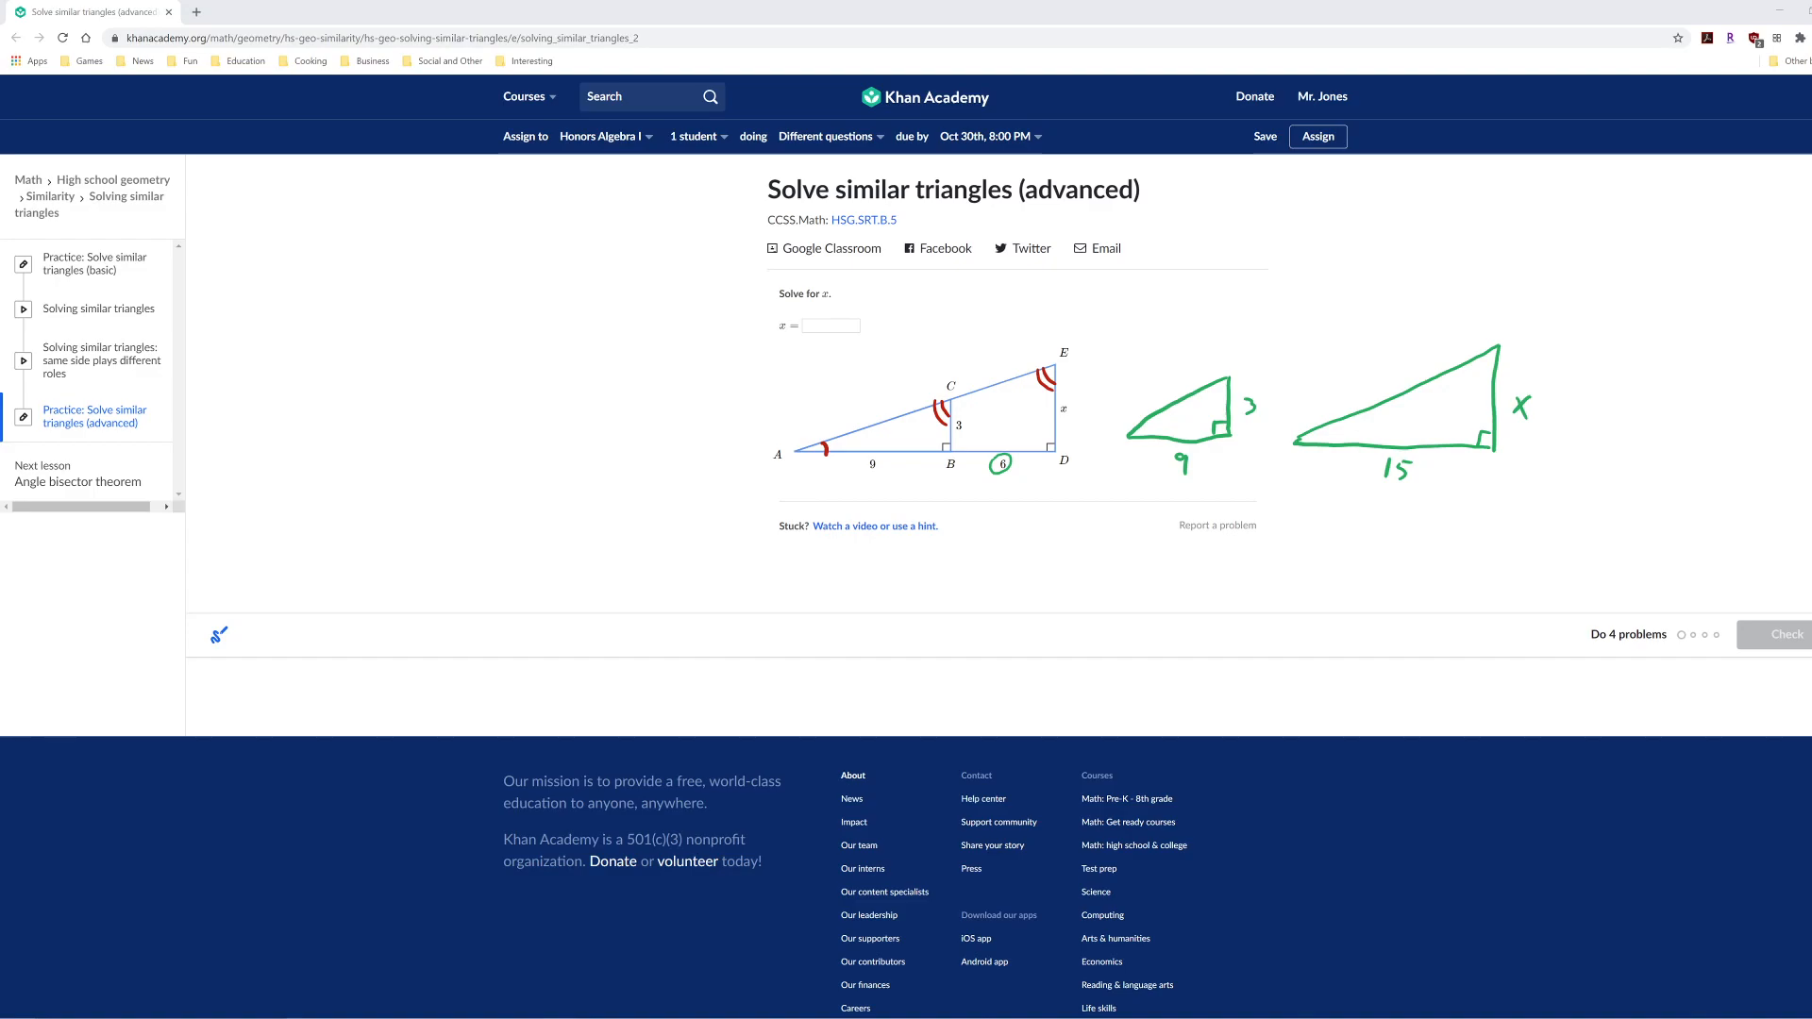
{"action": "mouse_move", "coordinate": [1258, 482]}
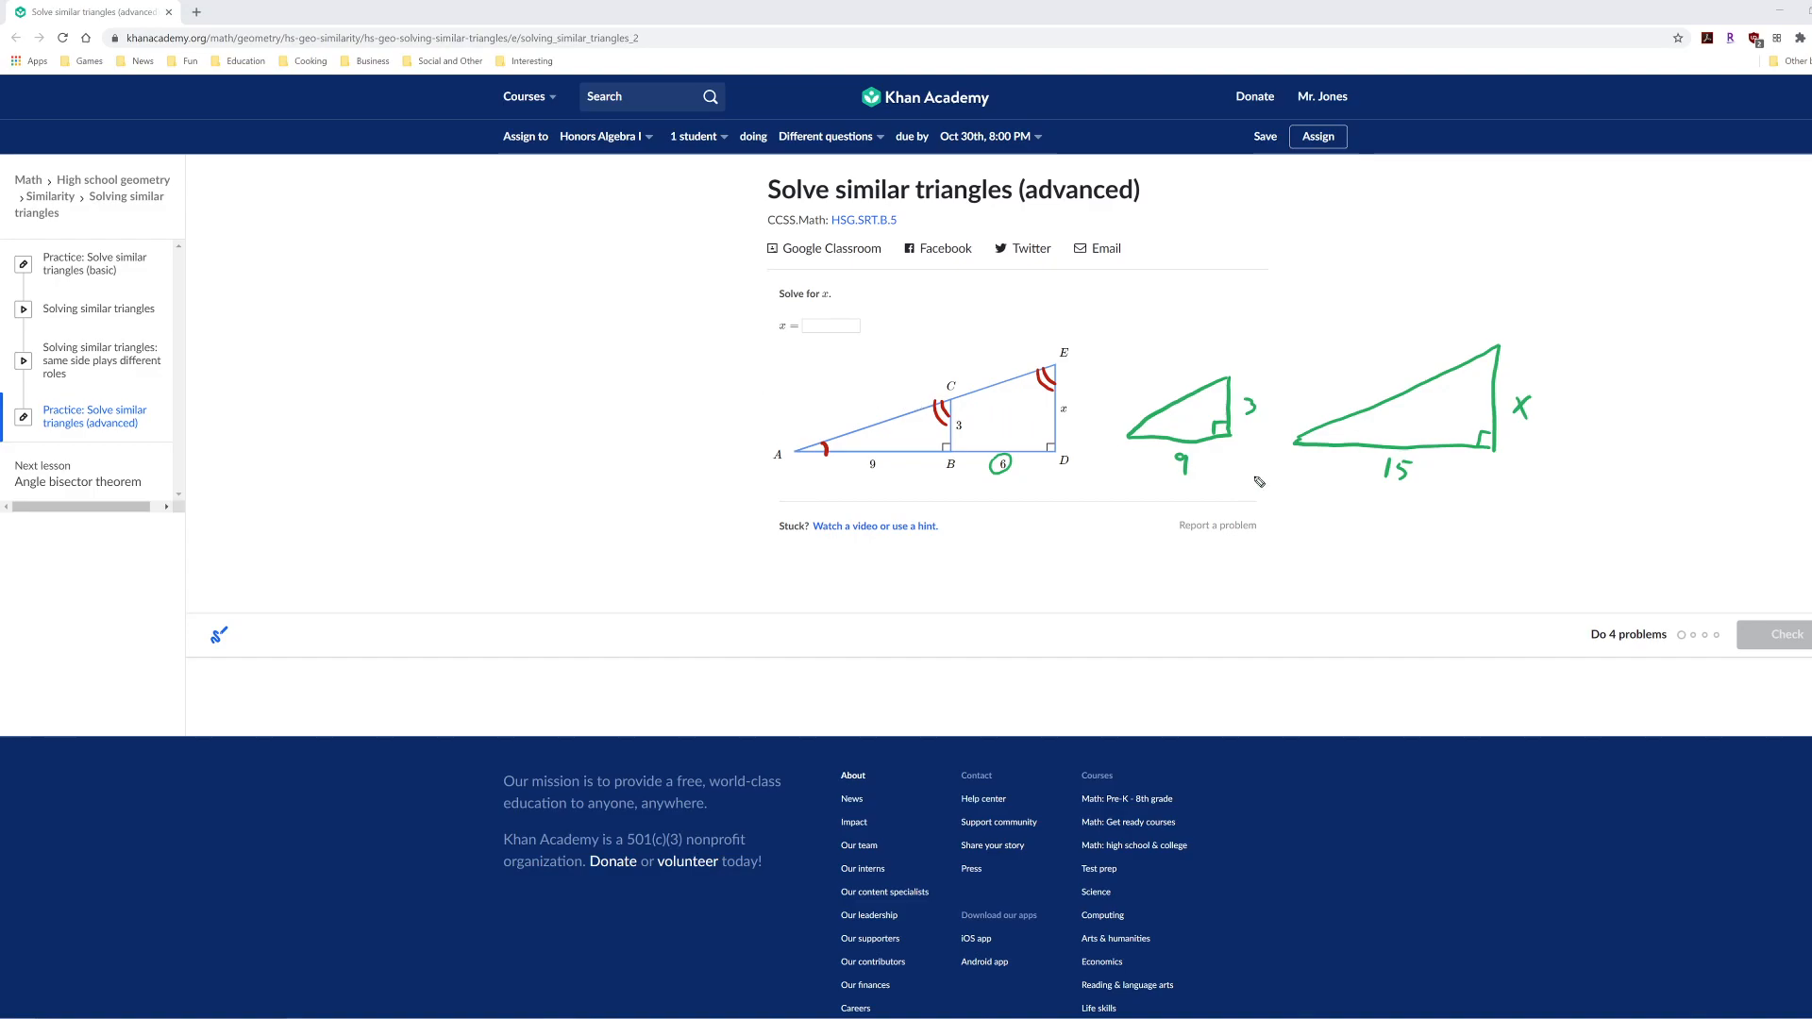
{"action": "mouse_move", "coordinate": [1543, 411]}
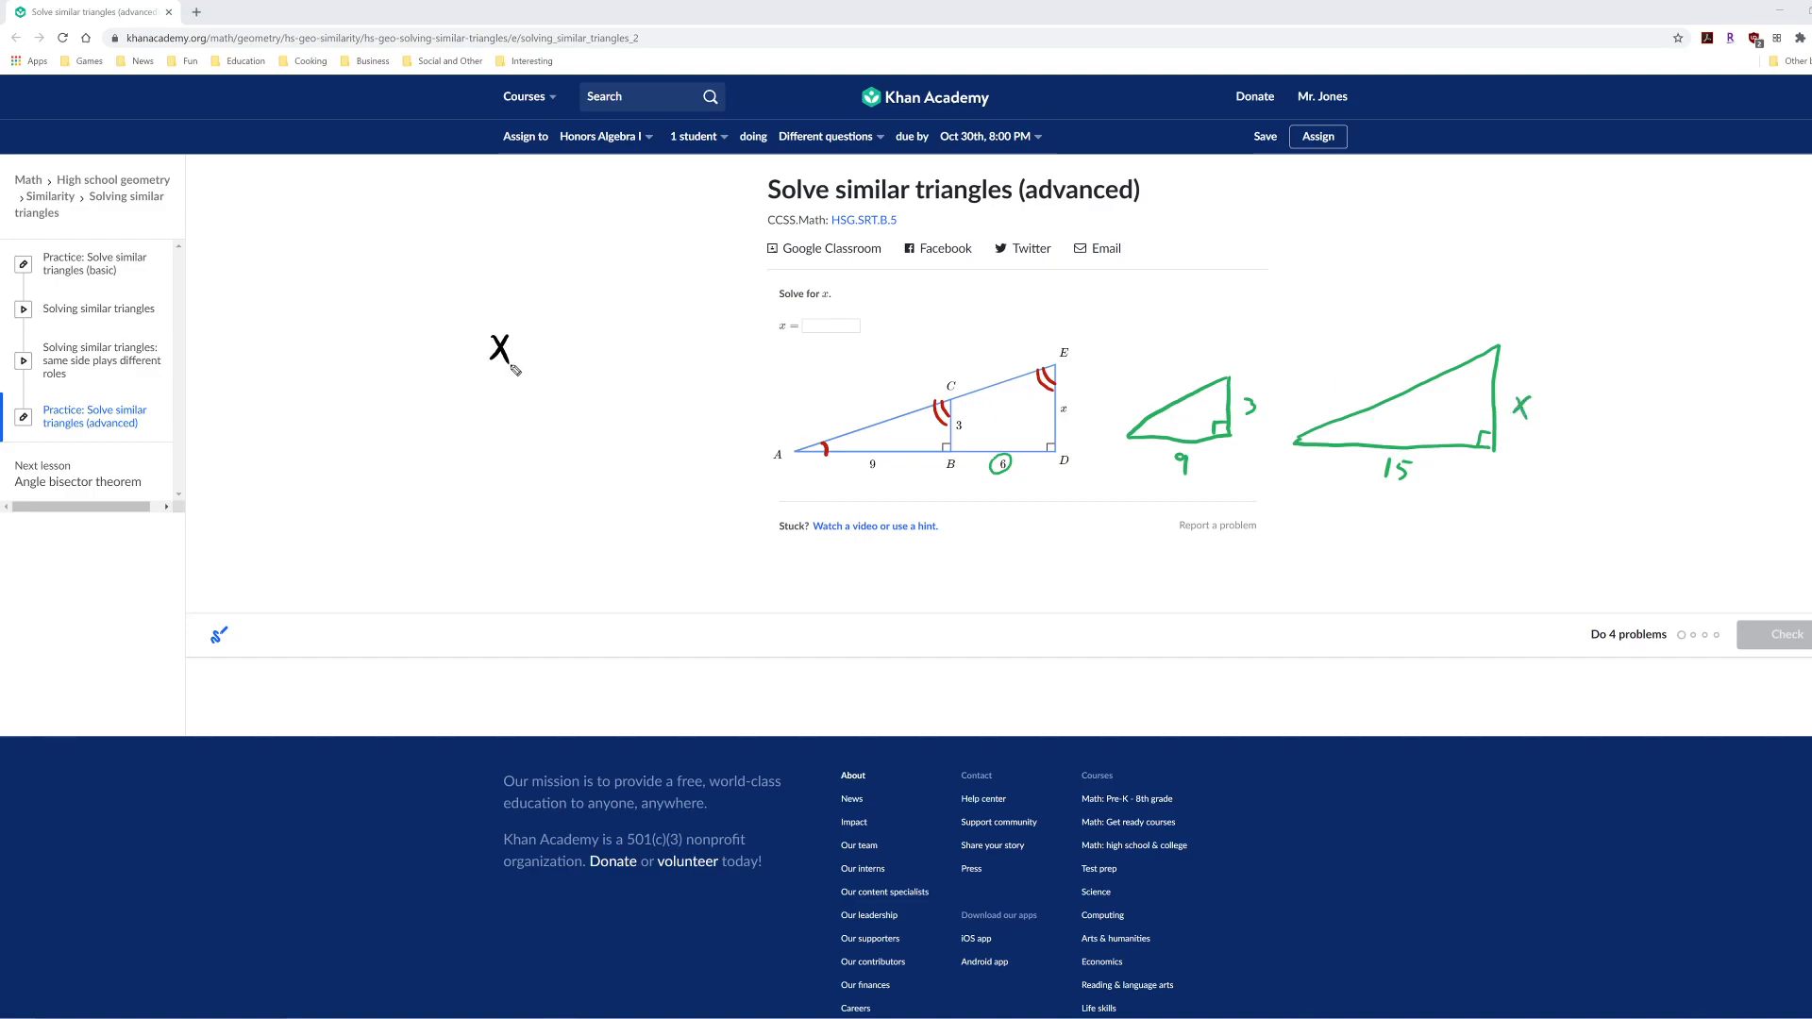
- Write the proportion x/3 = 15/9
{"action": "left_click_drag", "start_coordinate": [499, 346], "coordinate": [567, 370]}
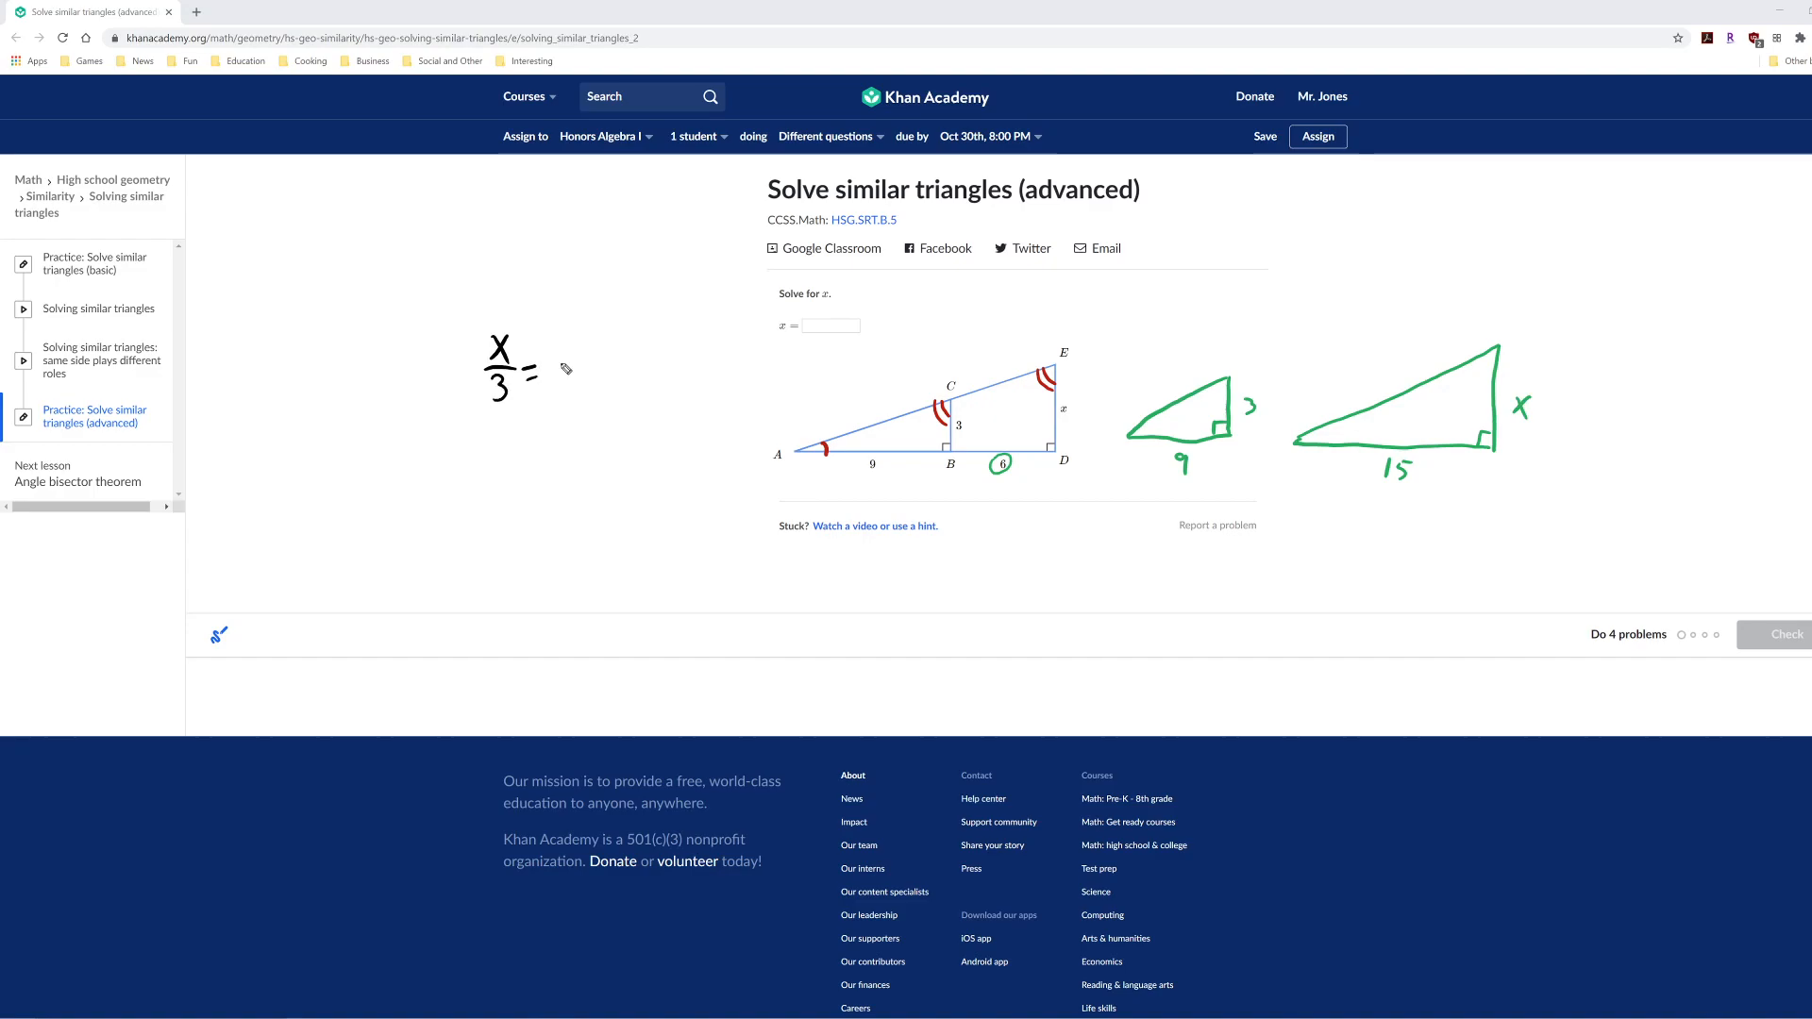
{"action": "left_click_drag", "start_coordinate": [560, 346], "coordinate": [583, 365]}
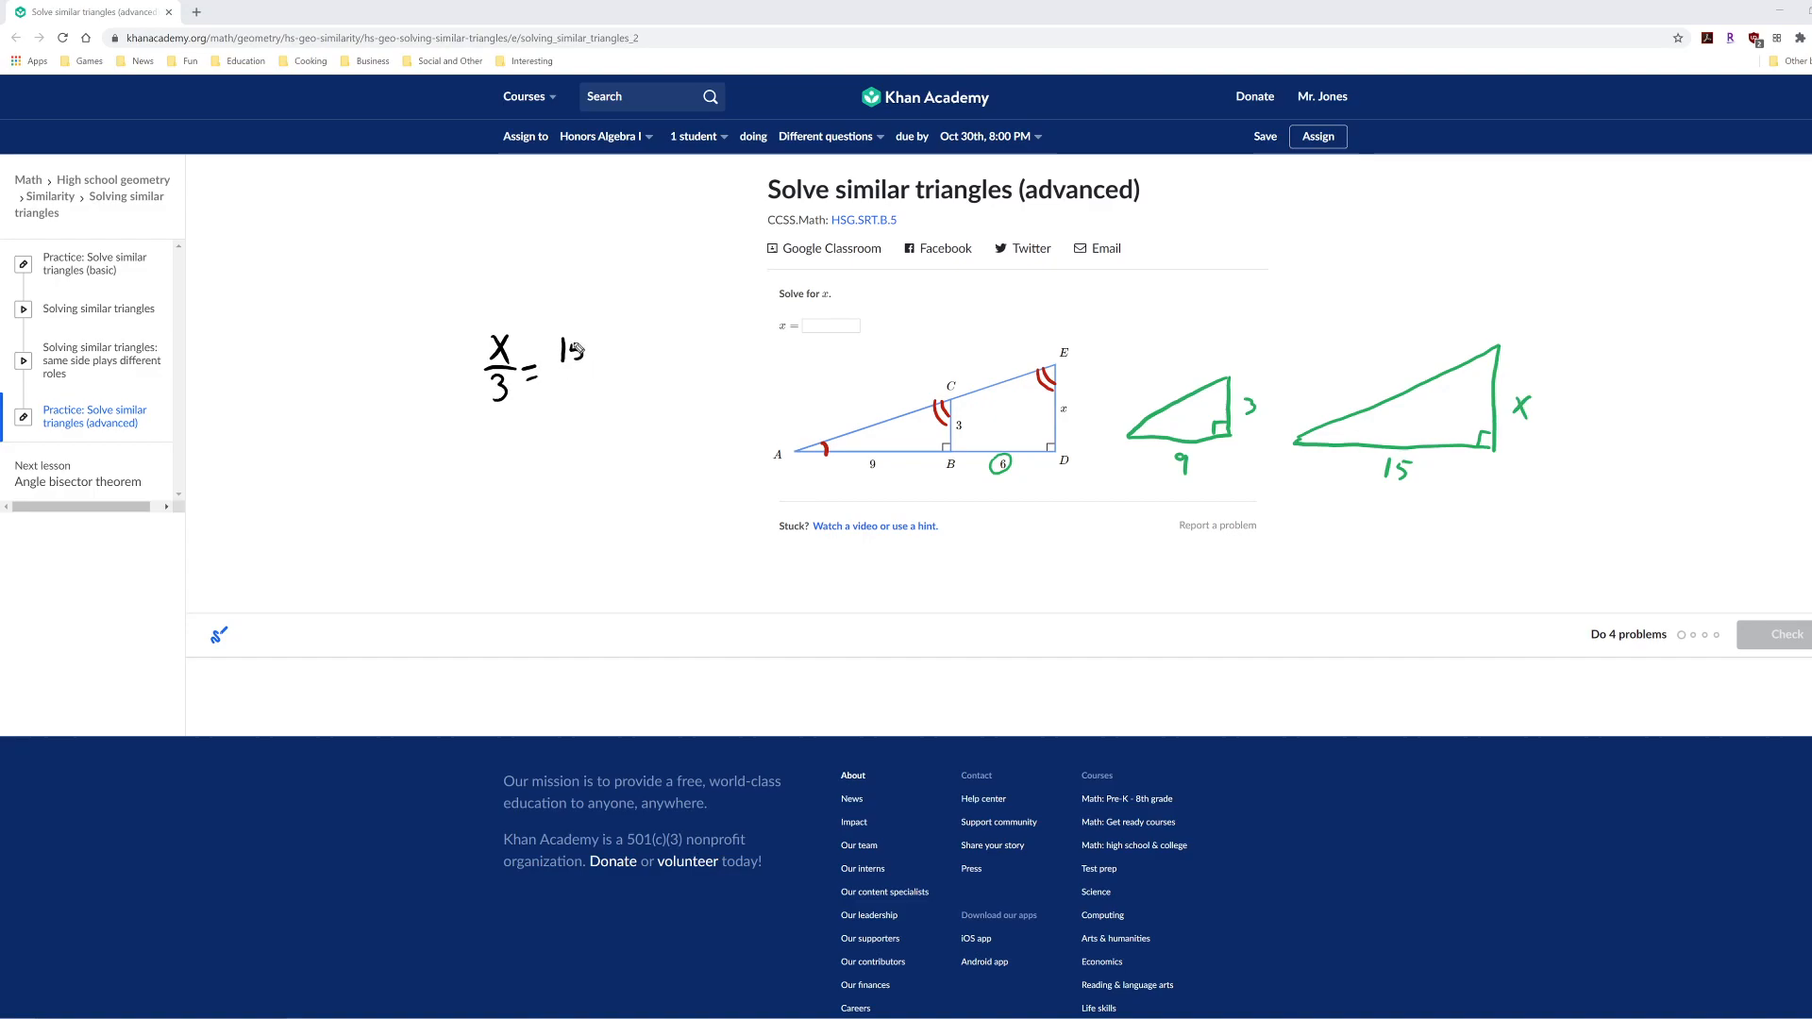
{"action": "left_click_drag", "start_coordinate": [575, 369], "coordinate": [575, 399]}
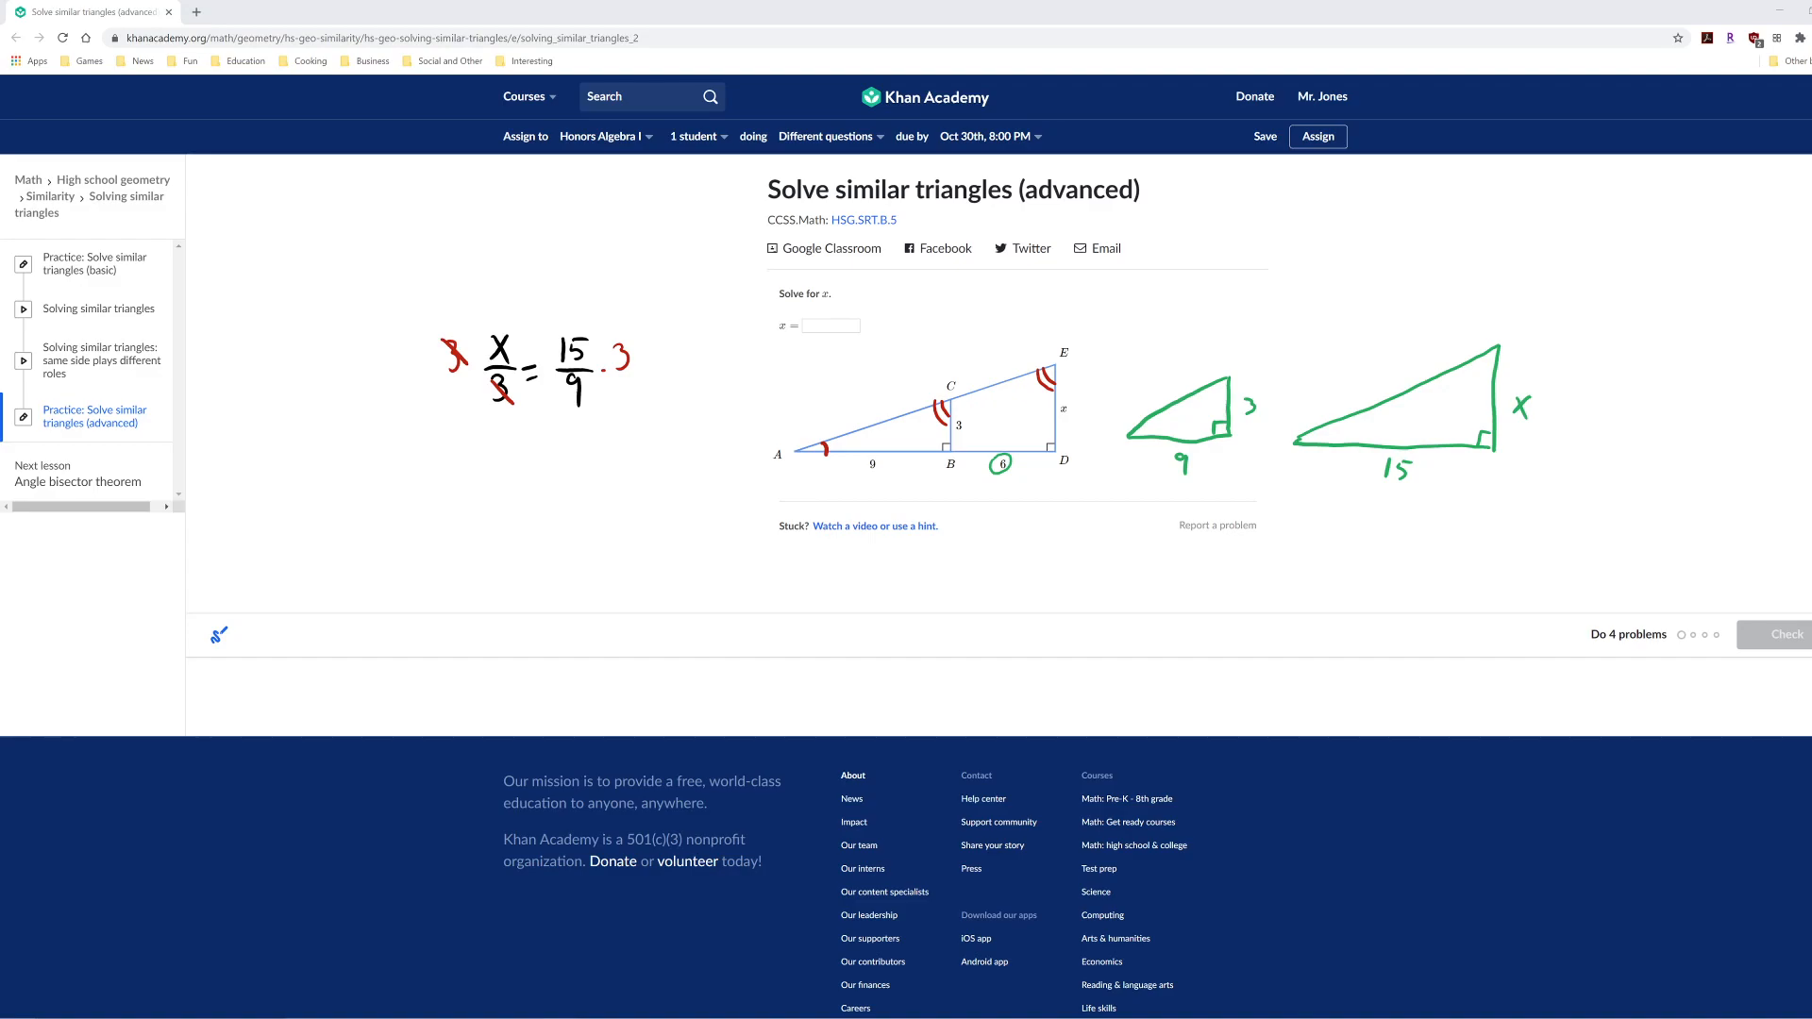
{"action": "mouse_move", "coordinate": [500, 443]}
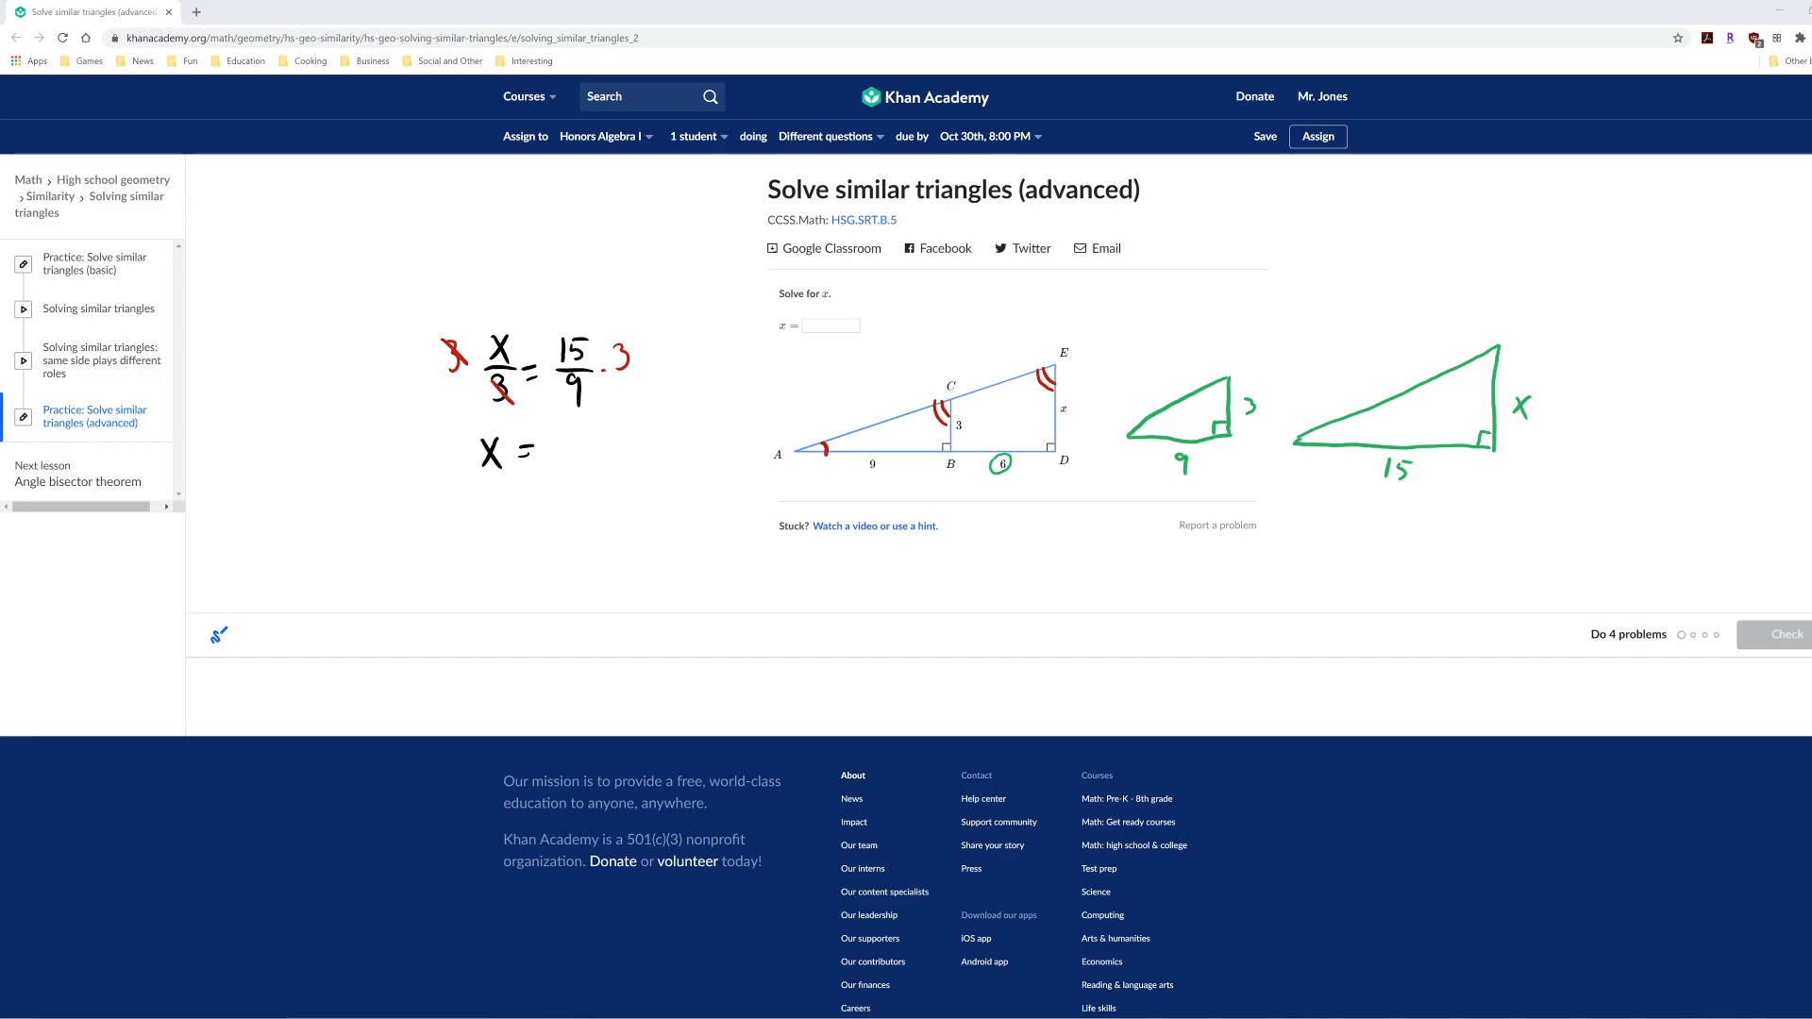
{"action": "mouse_move", "coordinate": [713, 423]}
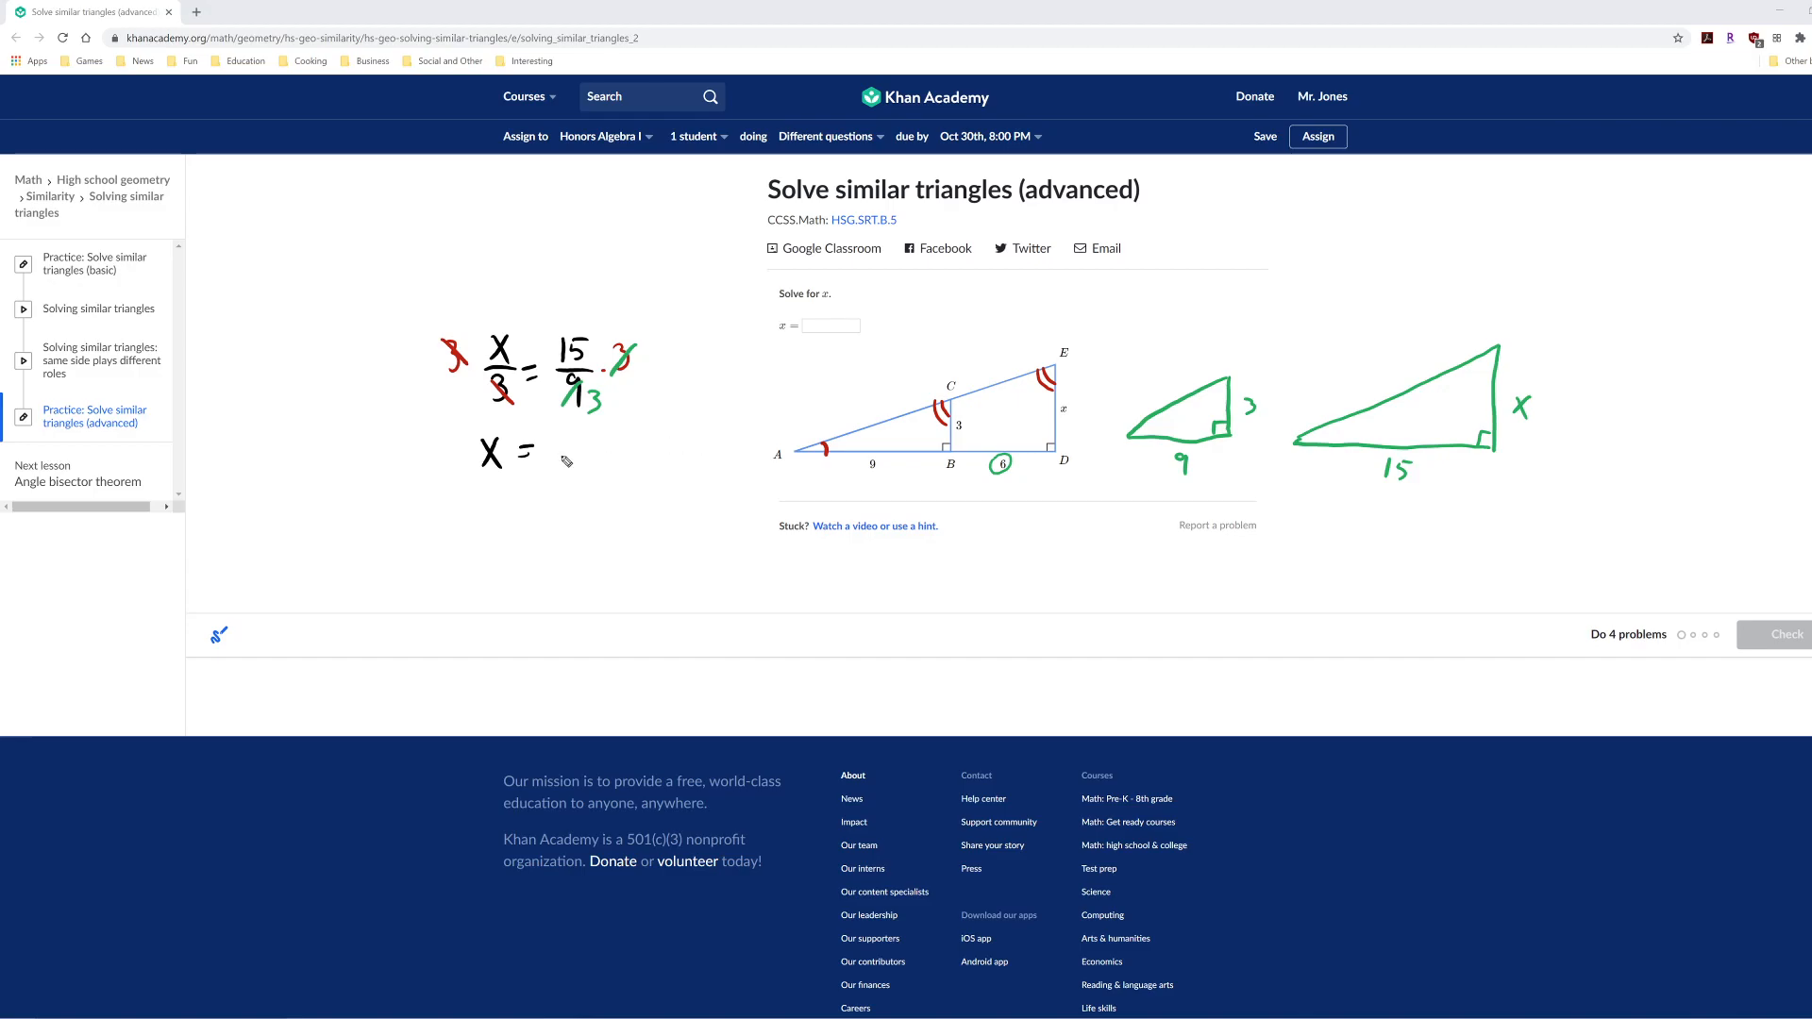
- Write x = 5, enter 5 as the answer and check it
{"action": "left_click_drag", "start_coordinate": [544, 451], "coordinate": [566, 462]}
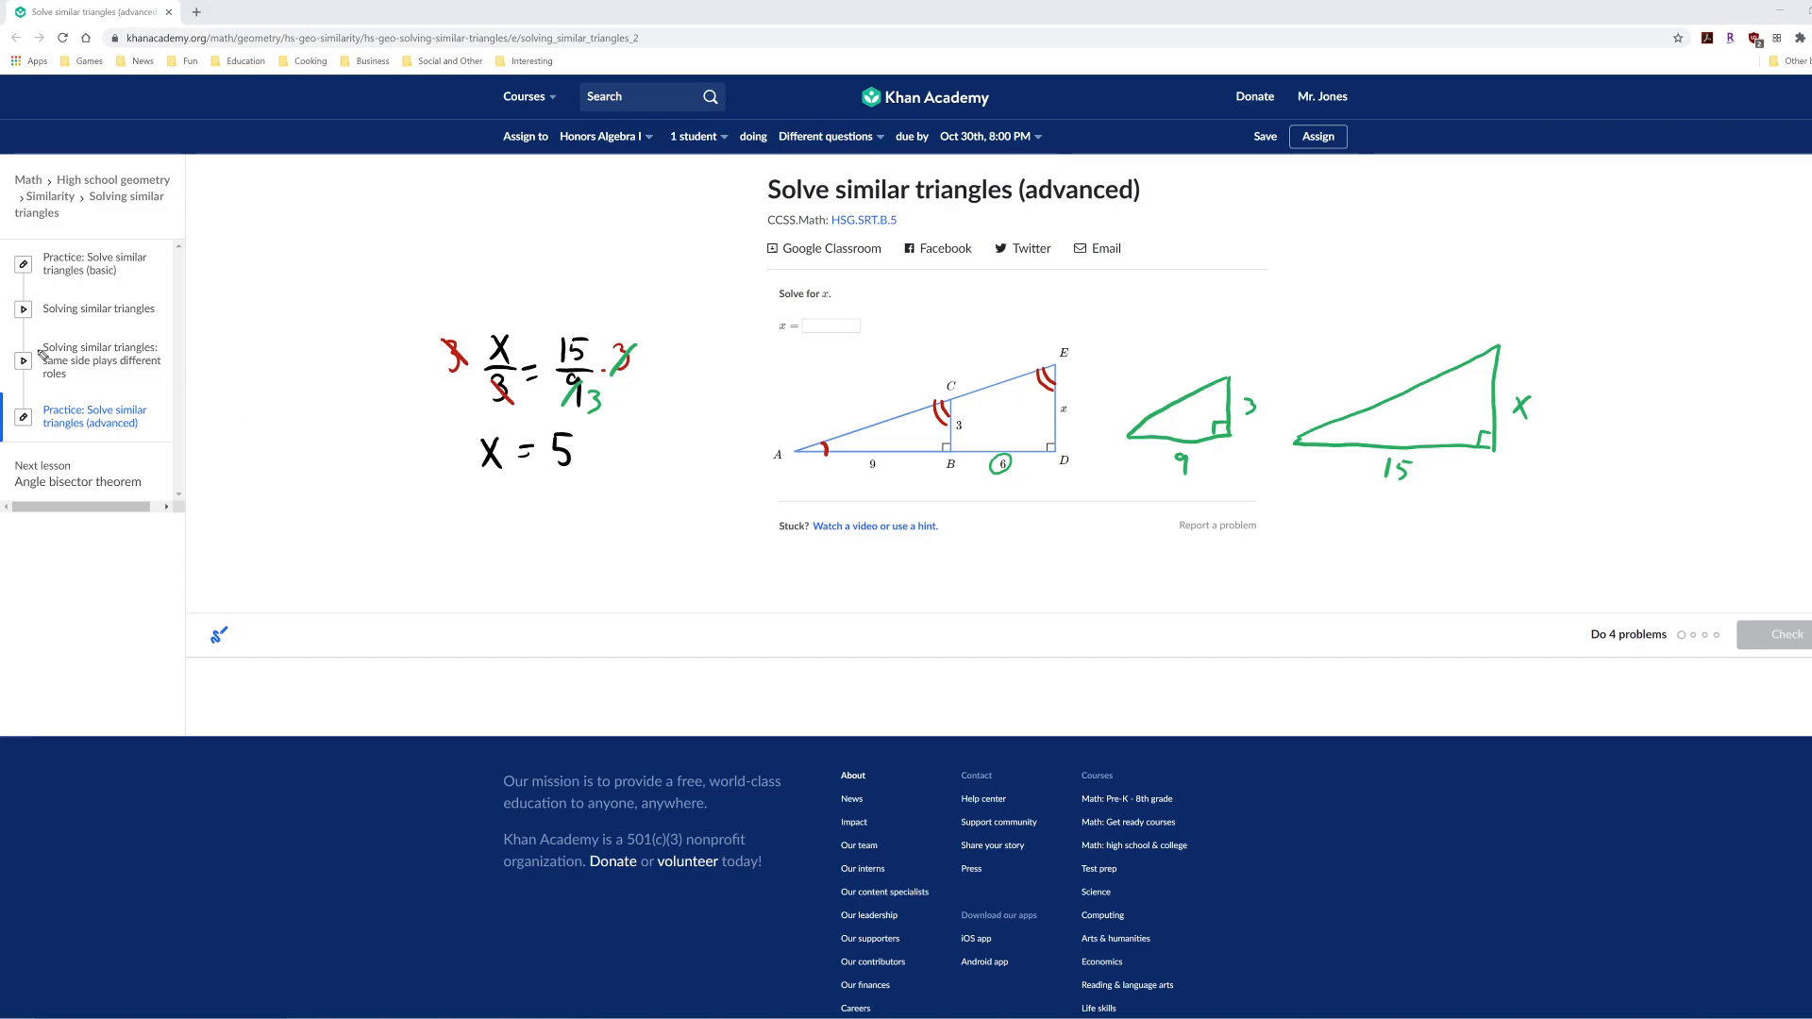
{"action": "left_click", "coordinate": [823, 325]}
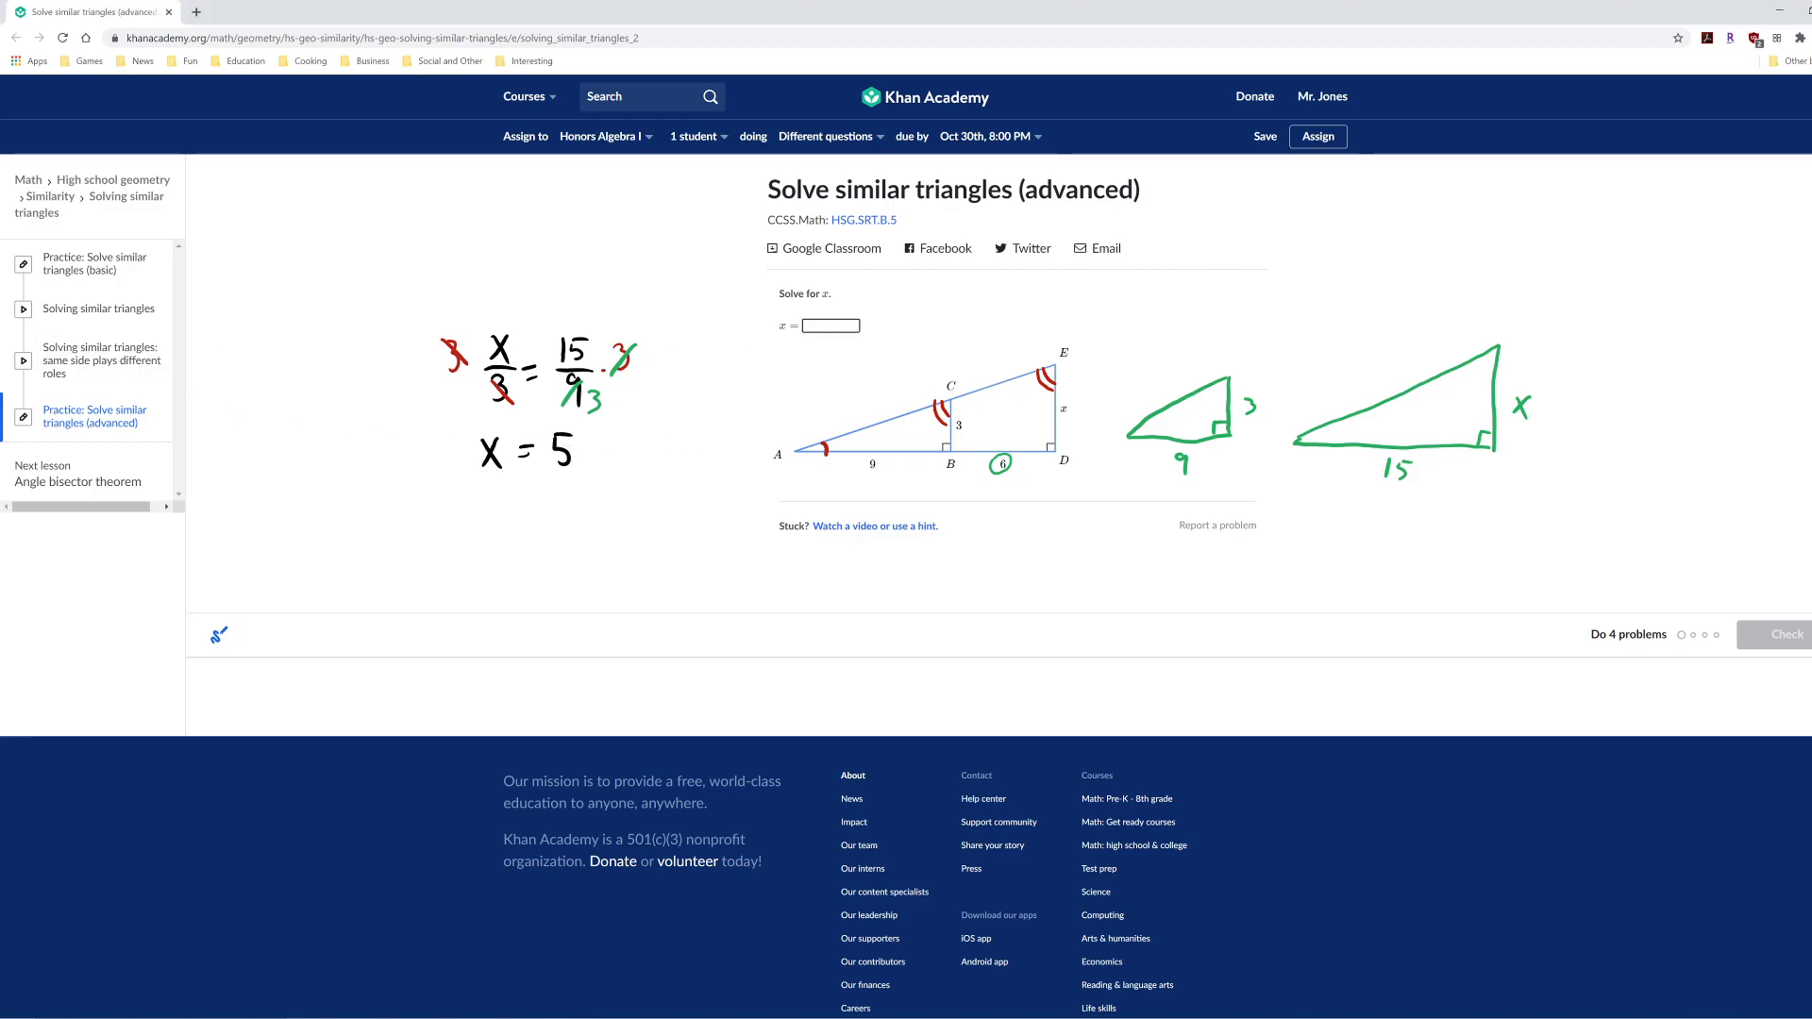
{"action": "type", "text": "5"}
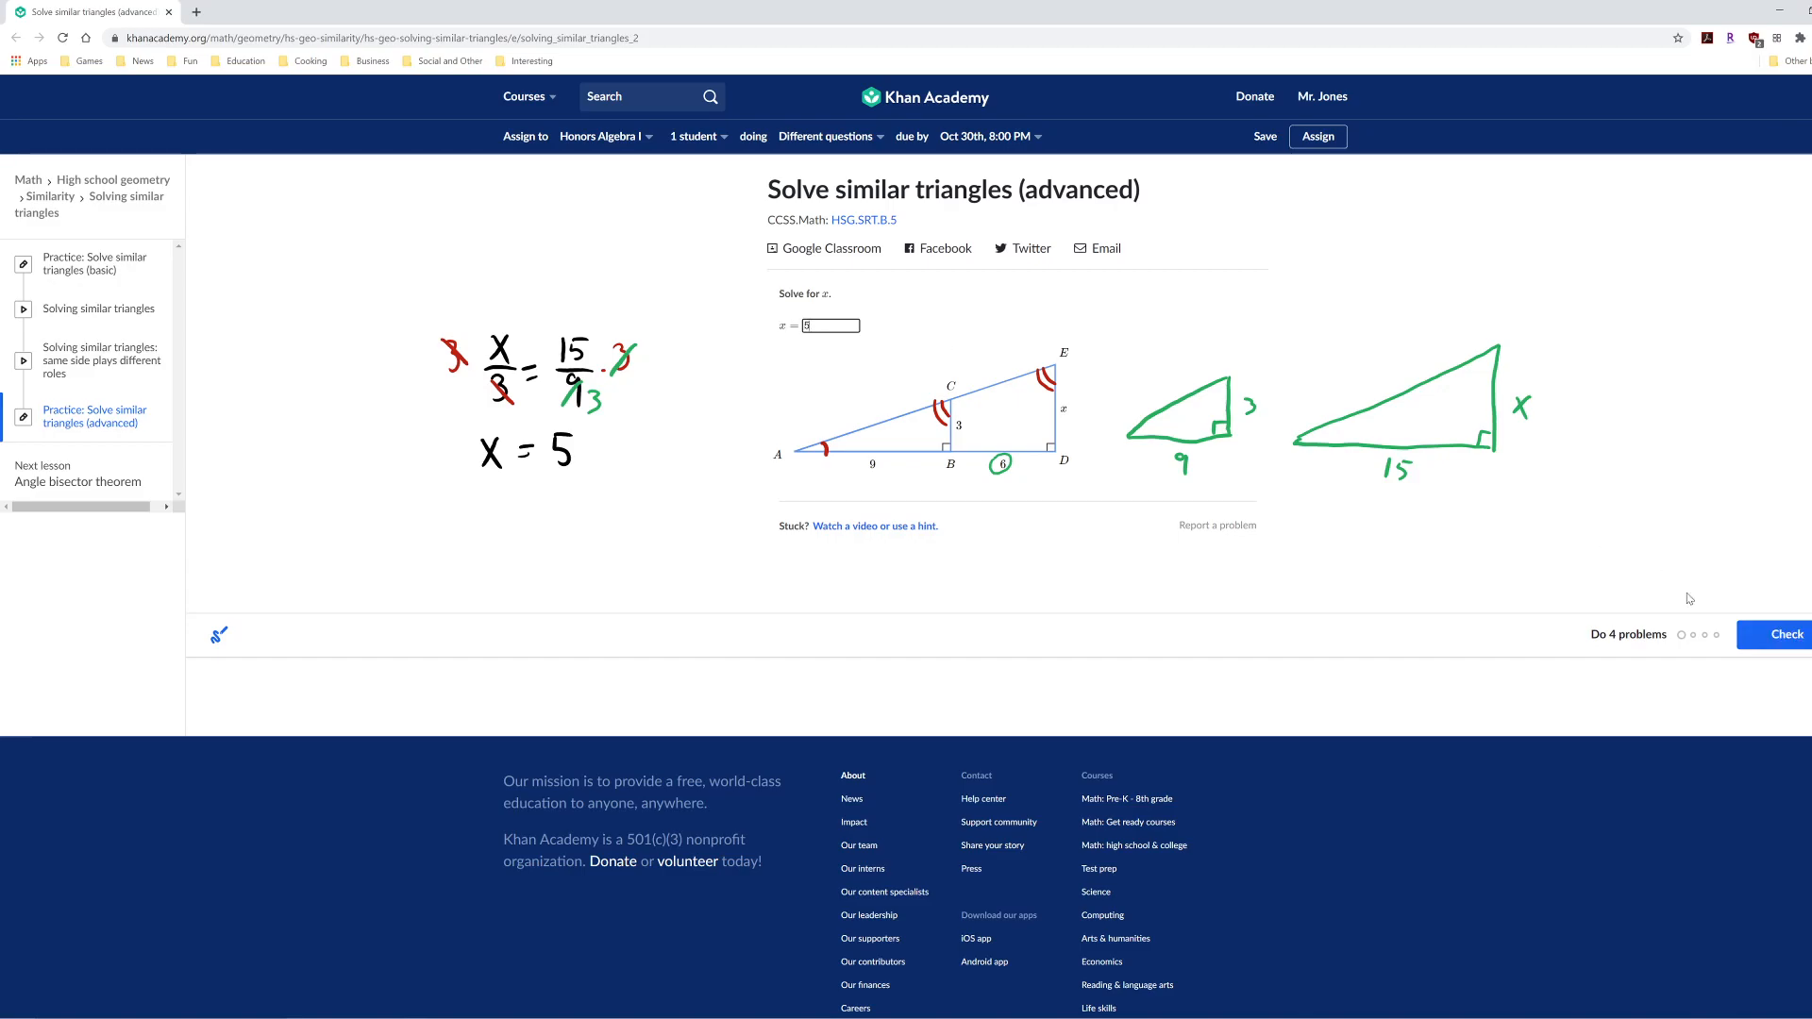
{"action": "left_click", "coordinate": [1782, 634]}
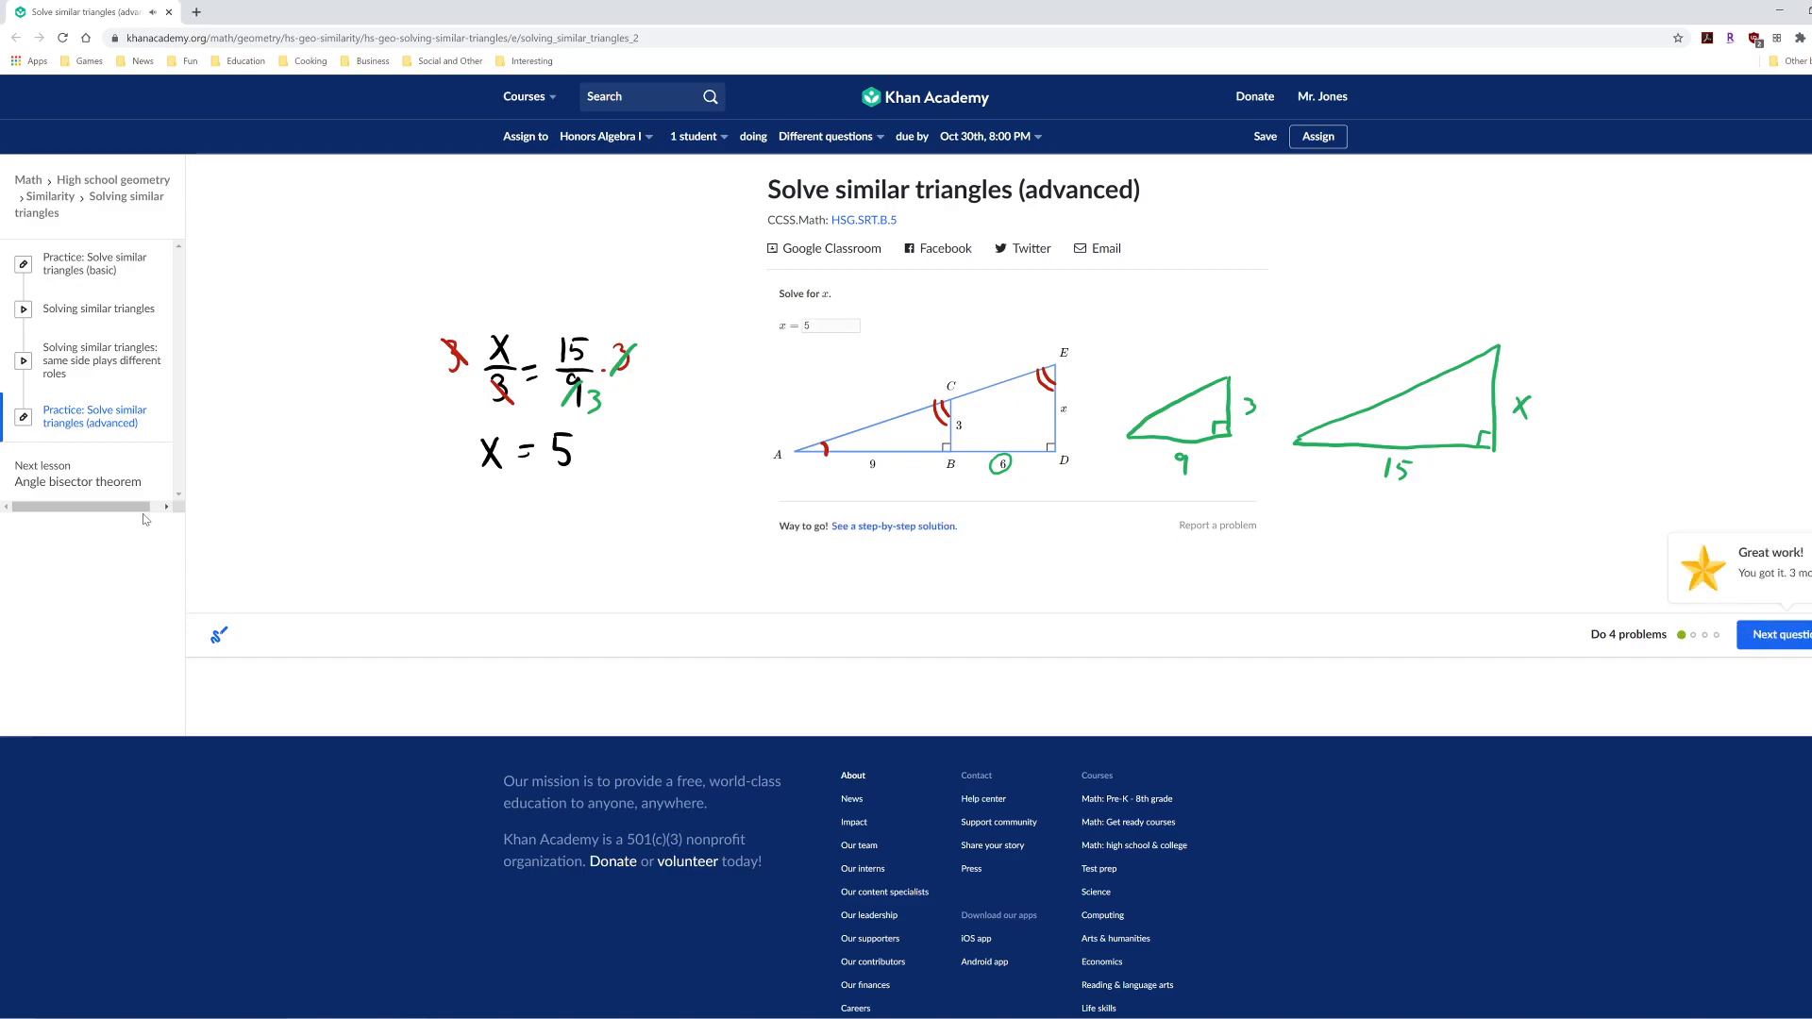